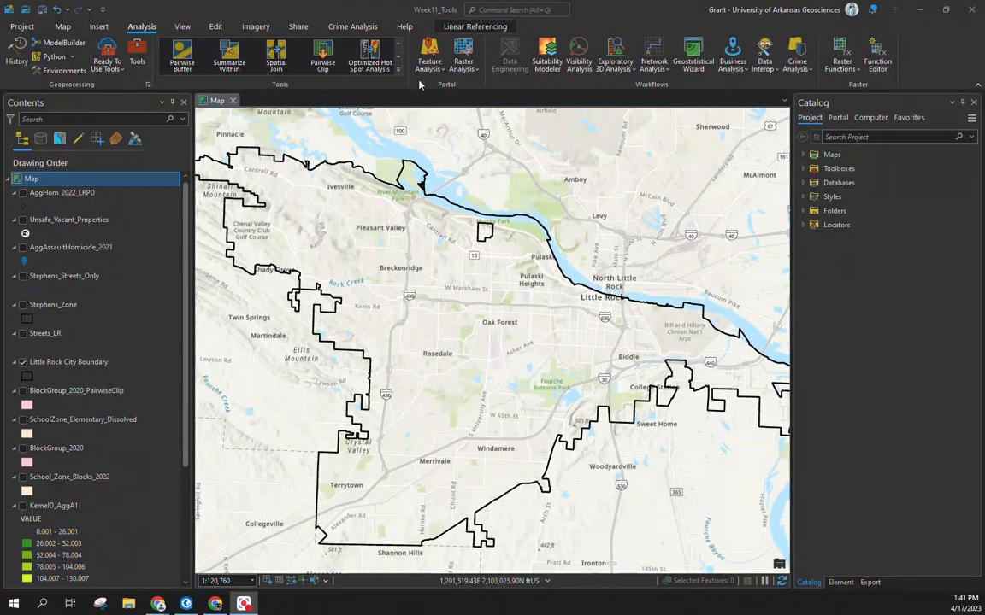
Switch to the Crime Analysis ribbon tab to reach the 80-20 Analysis tool.
{"action": "left_click", "coordinate": [352, 26]}
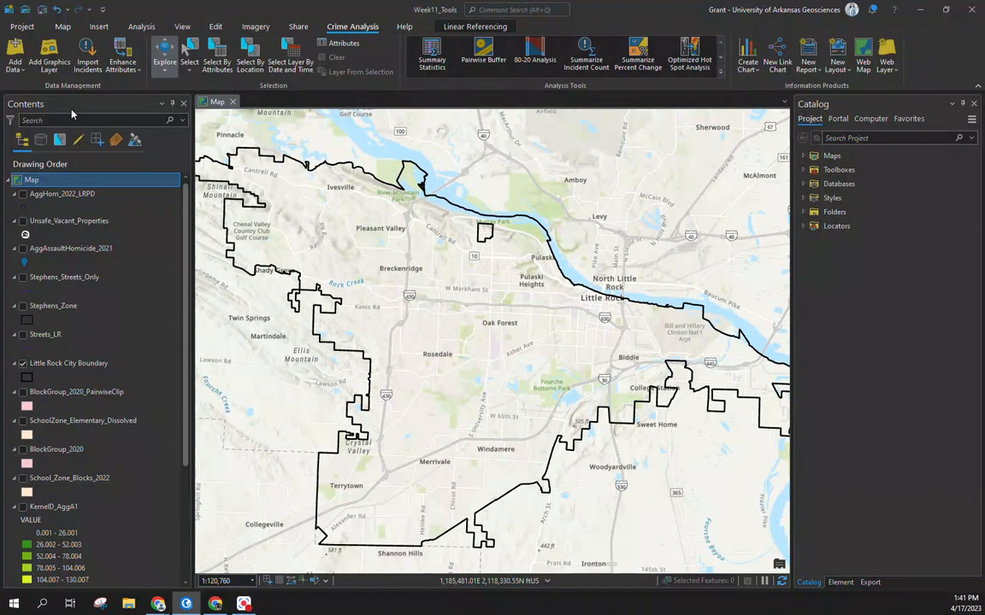
{"action": "left_click", "coordinate": [534, 55]}
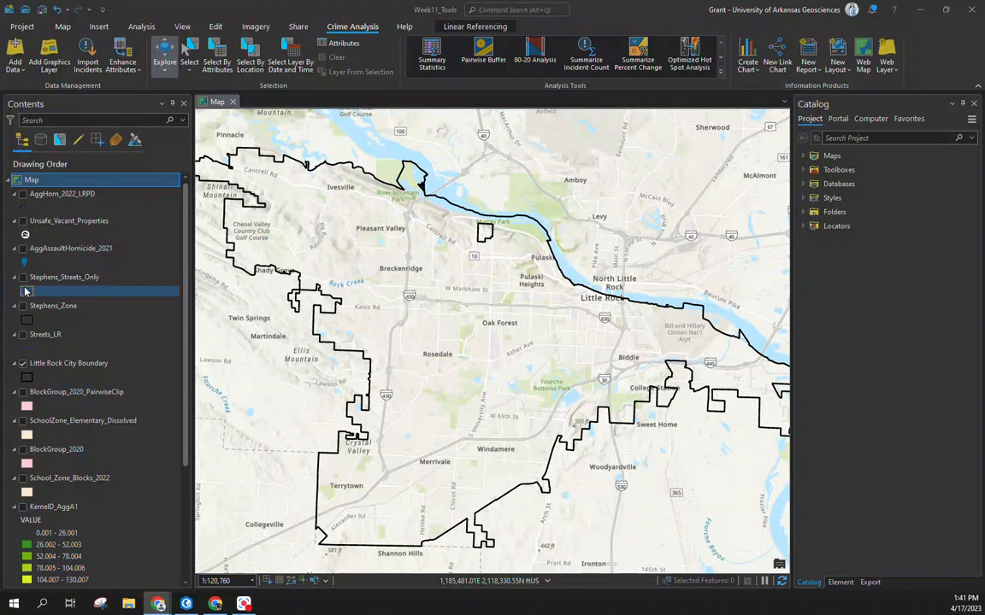
{"action": "mouse_move", "coordinate": [27, 292]}
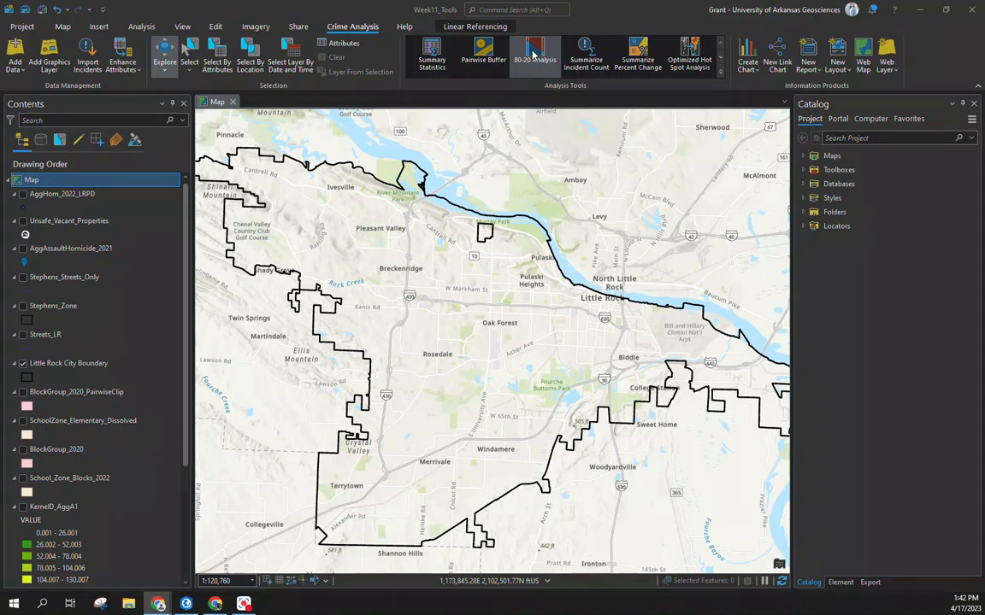
Open 80-20 Analysis with AggHom_2022_LRPD as input and show its homicide points.
{"action": "left_click", "coordinate": [535, 54]}
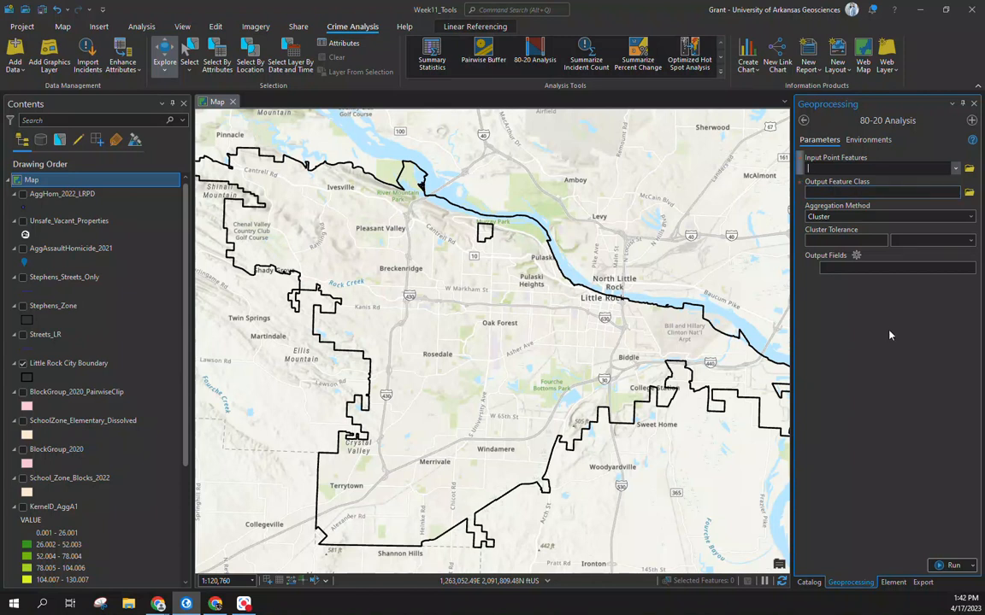
{"action": "left_click", "coordinate": [64, 292]}
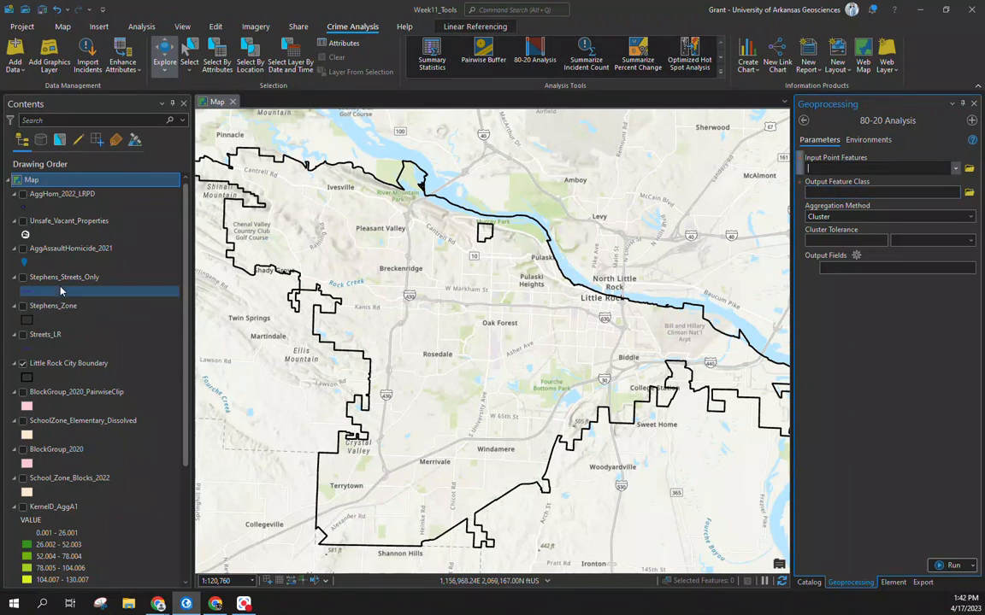
{"action": "left_click", "coordinate": [24, 193]}
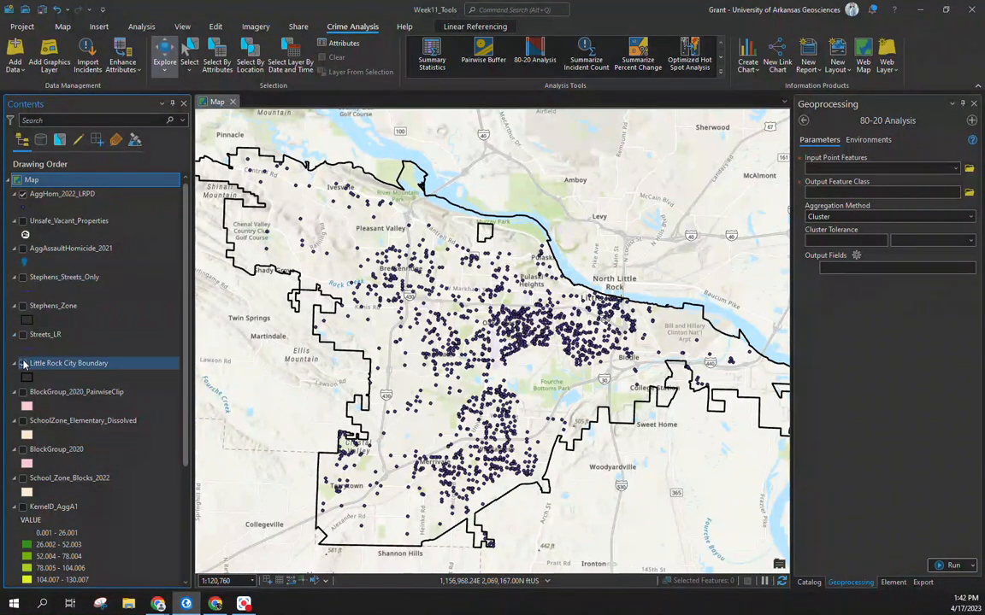
{"action": "left_click", "coordinate": [23, 334]}
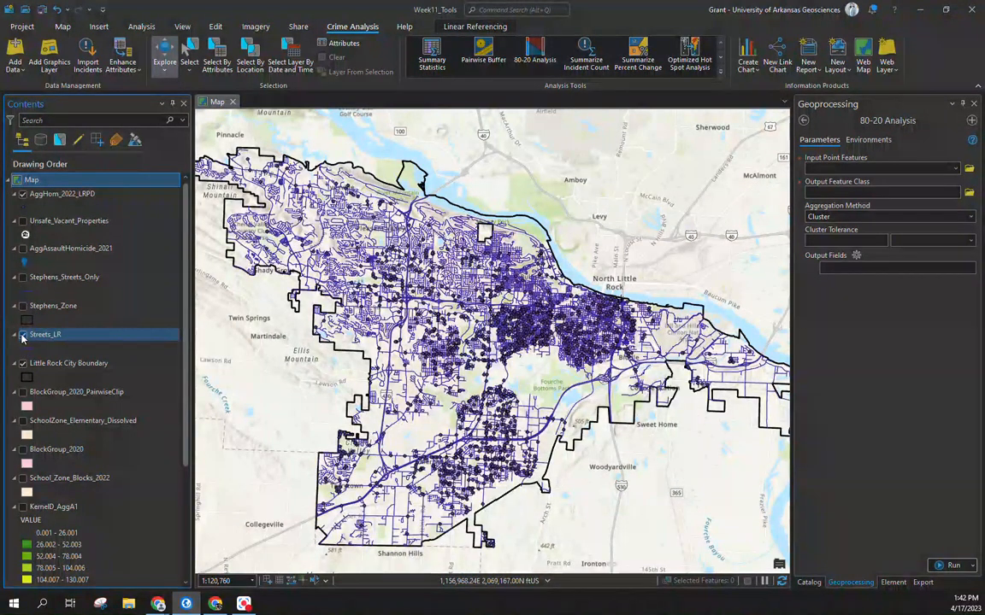
{"action": "left_click", "coordinate": [23, 334]}
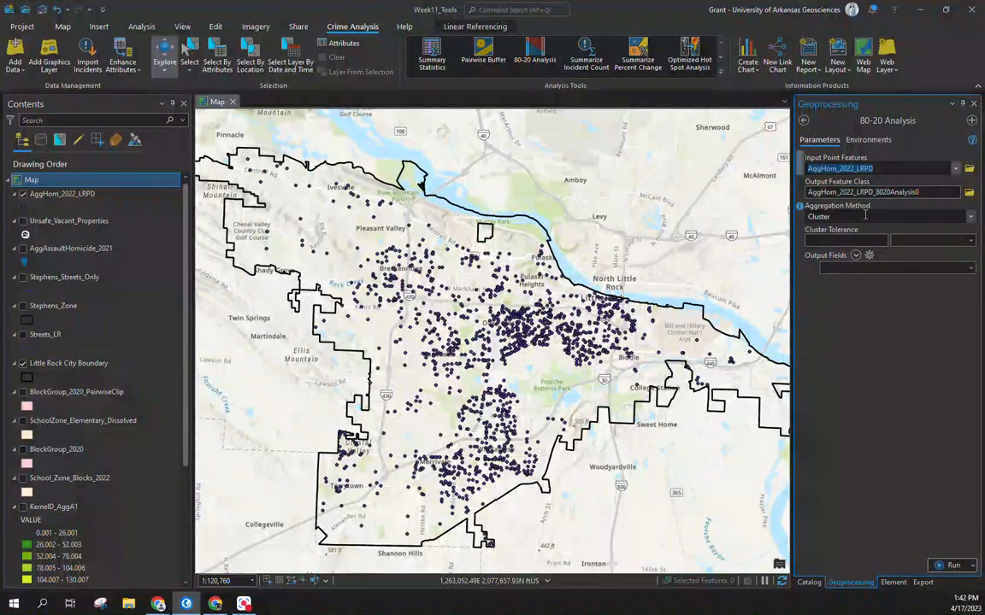
{"action": "mouse_move", "coordinate": [798, 210]}
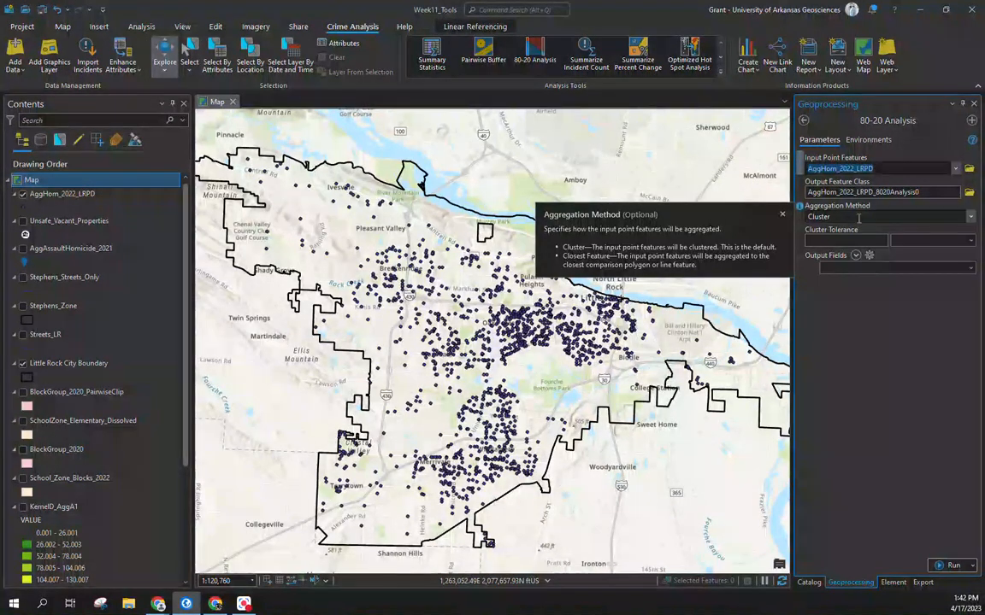
Aggregate by Closest Feature and name the output AggHom_2022_LRPD_8020Analysis2.
{"action": "left_click", "coordinate": [970, 216]}
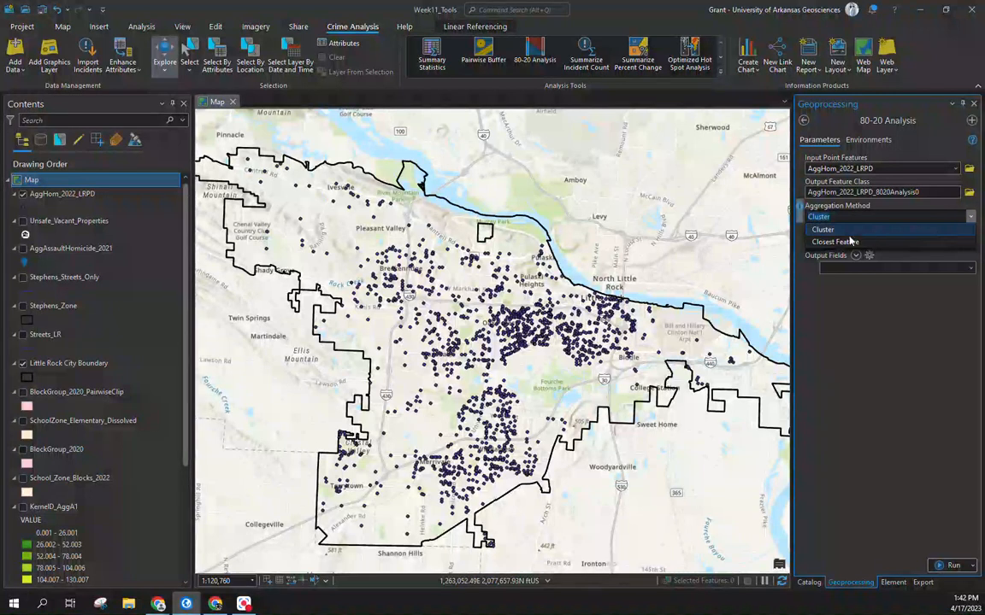
{"action": "left_click", "coordinate": [834, 241]}
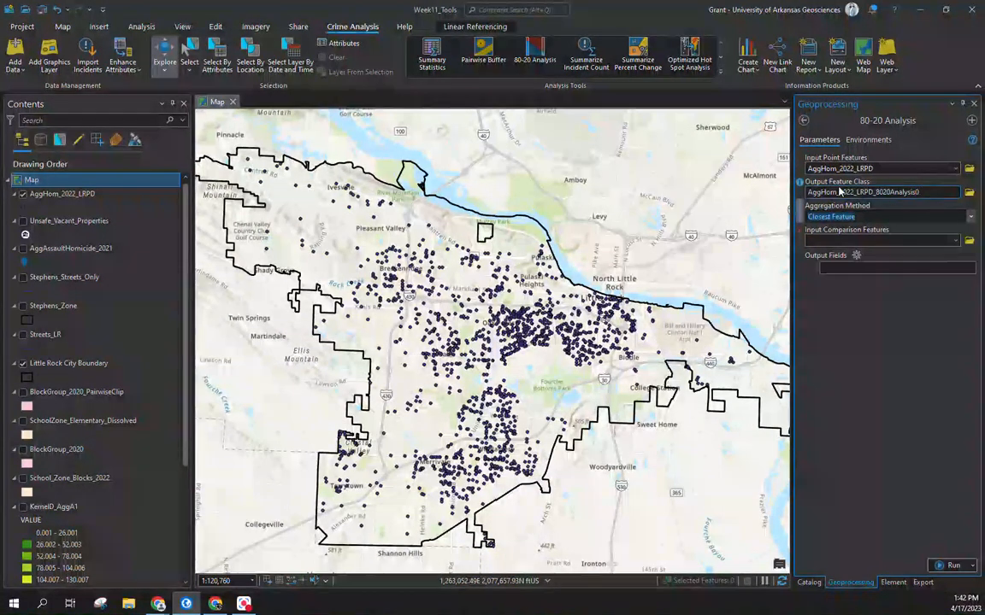
{"action": "left_click", "coordinate": [880, 191]}
{"action": "type", "text": "2"}
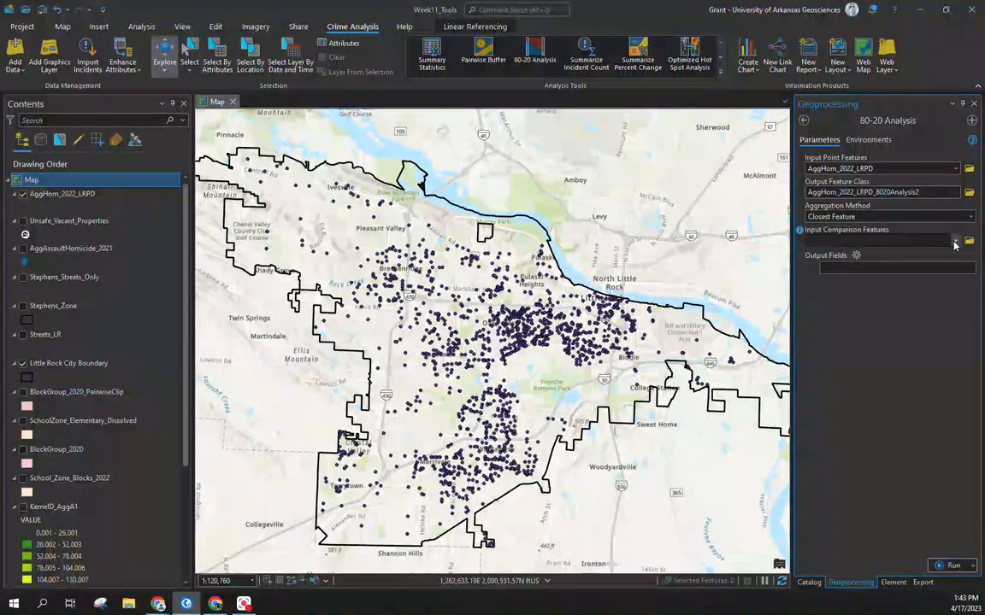
Compare against Streets_LR, outputting the PL_ADD_F, PR_ADD_F and PSTR_NAM fields.
{"action": "left_click", "coordinate": [955, 240]}
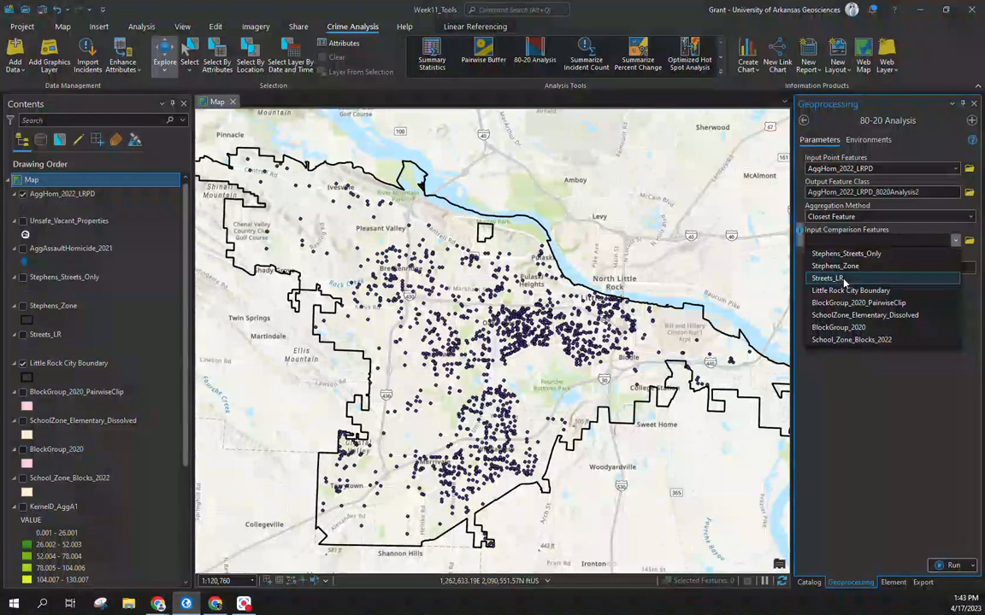
{"action": "left_click", "coordinate": [831, 278]}
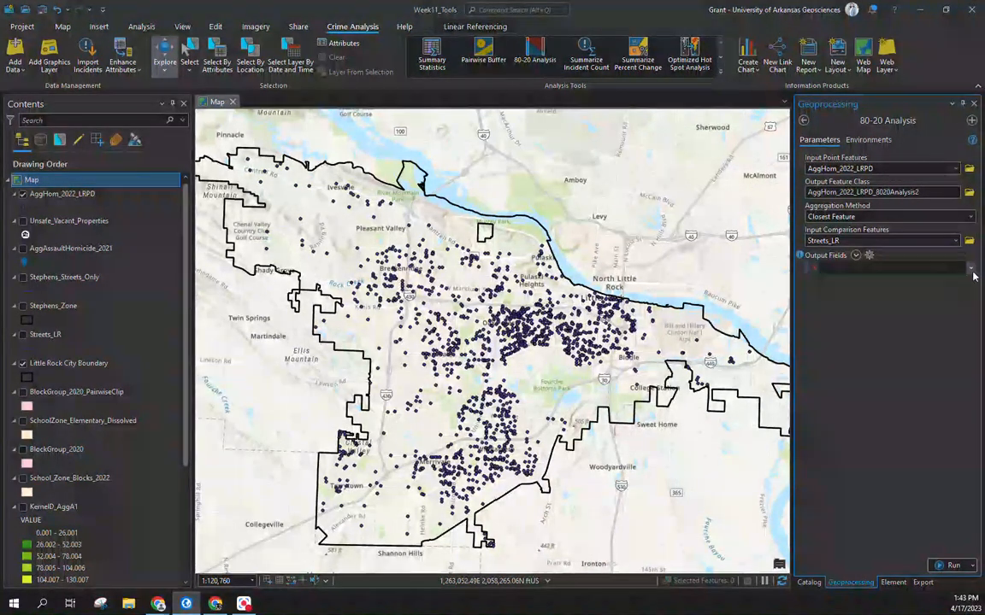
{"action": "left_click", "coordinate": [969, 268]}
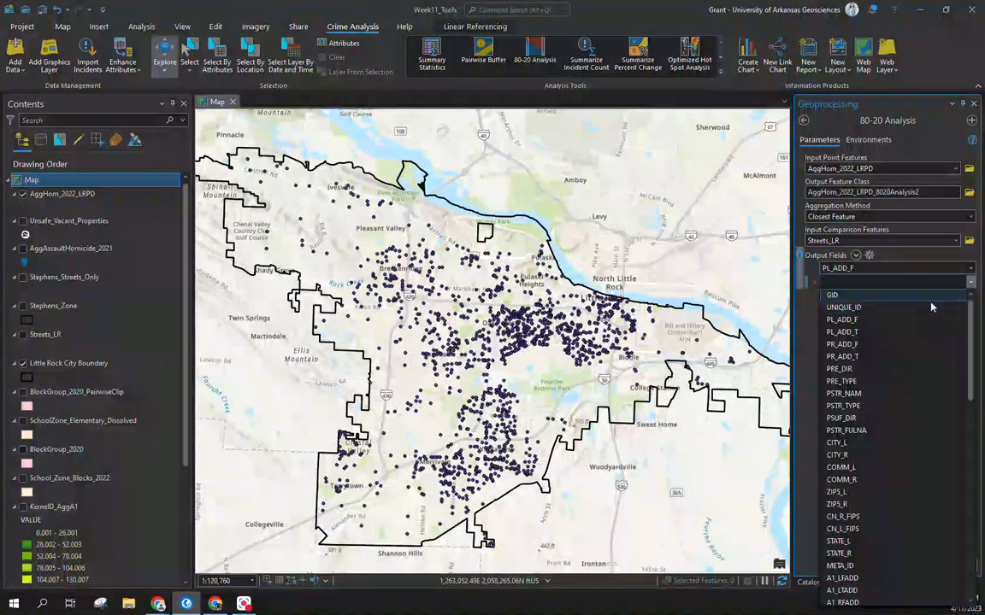
{"action": "left_click", "coordinate": [842, 344]}
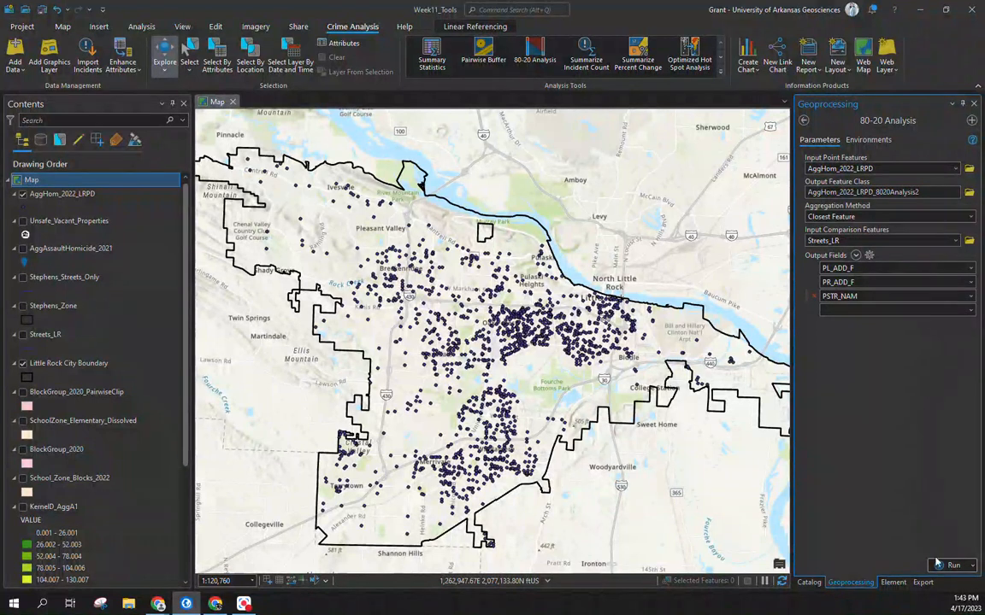
Run the analysis and open the AggHom_2022_LRPD_8020Analysis2 attribute table.
{"action": "left_click", "coordinate": [952, 529]}
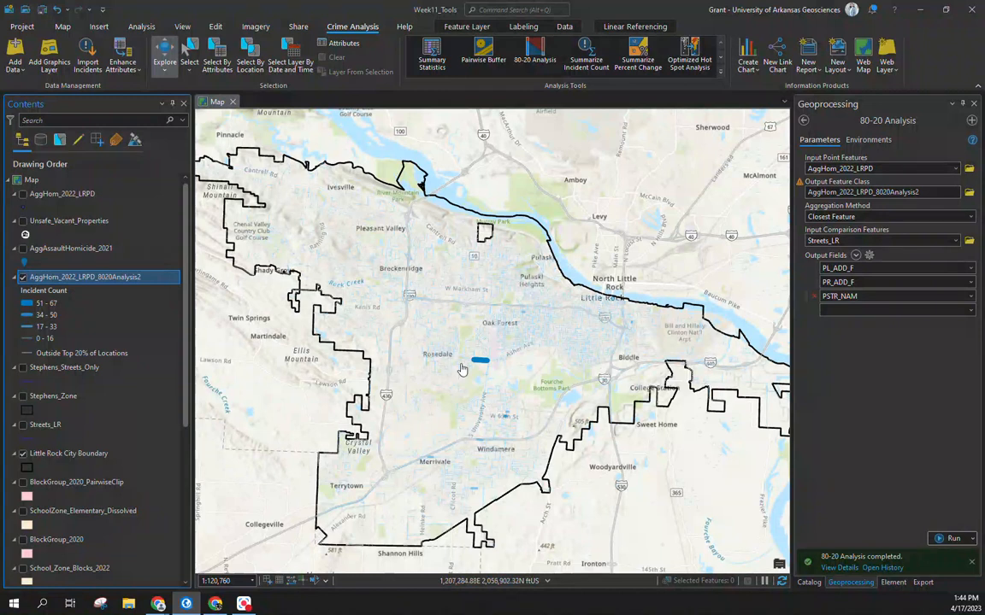
{"action": "left_click", "coordinate": [64, 367]}
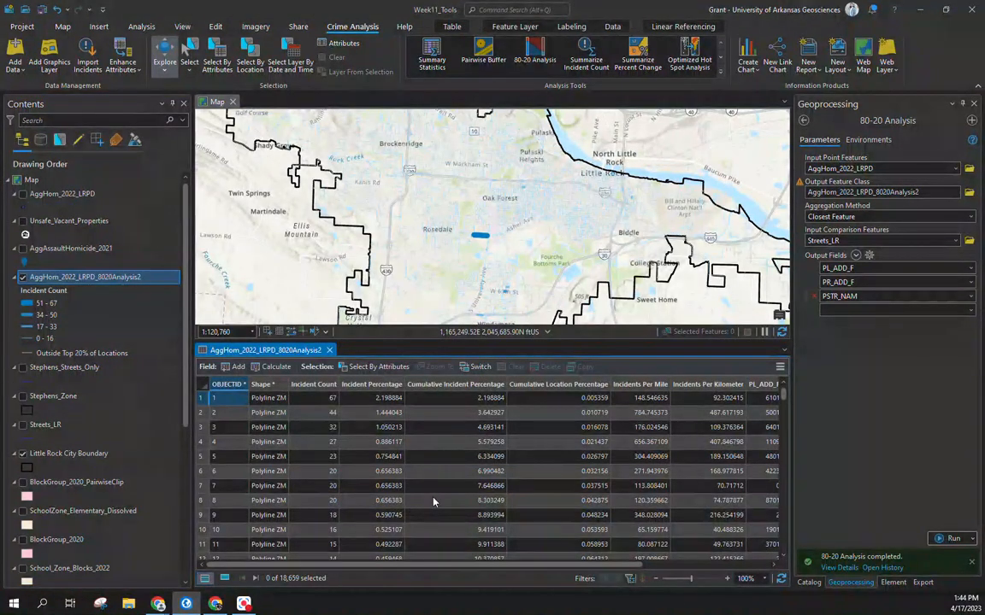
{"action": "mouse_move", "coordinate": [442, 566]}
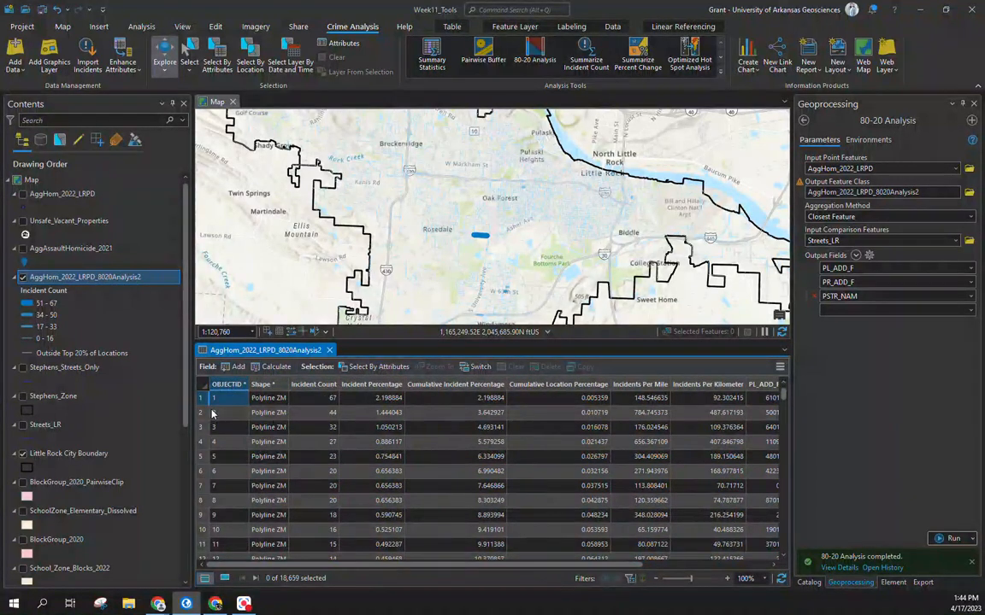
Select the top-ranked segments and view their street names and address ranges on Asher Avenue.
{"action": "left_click", "coordinate": [227, 397]}
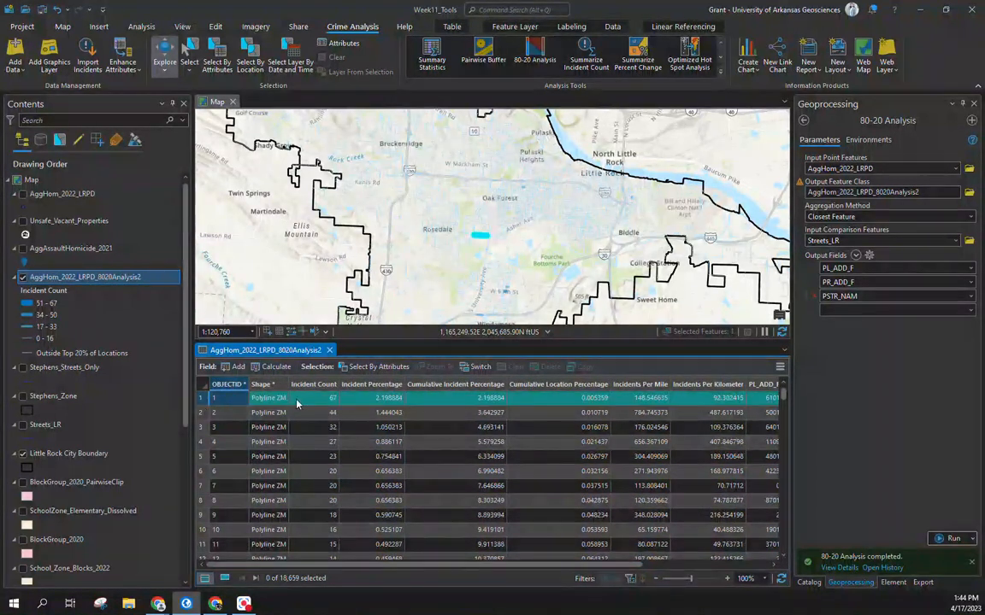
{"action": "left_click", "coordinate": [214, 398]}
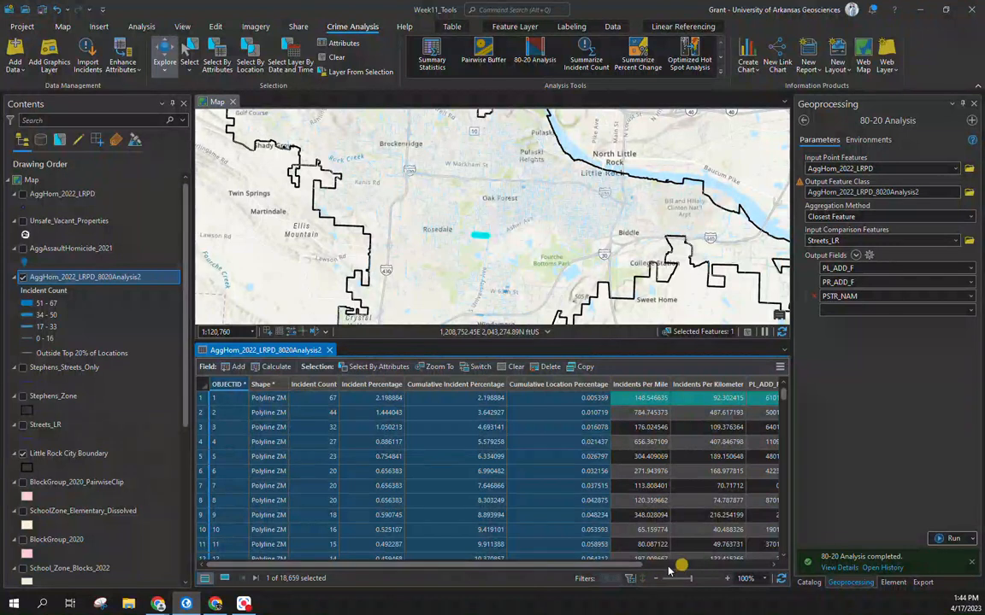
{"action": "scroll", "scroll_direction": "right", "scroll_amount": 3}
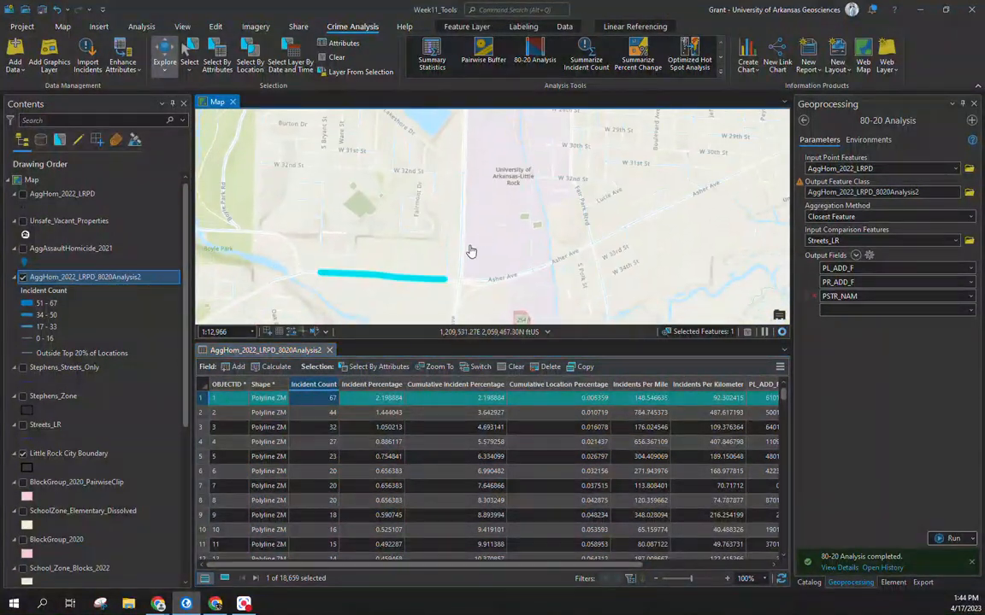
{"action": "left_click_drag", "start_coordinate": [470, 251], "coordinate": [511, 255]}
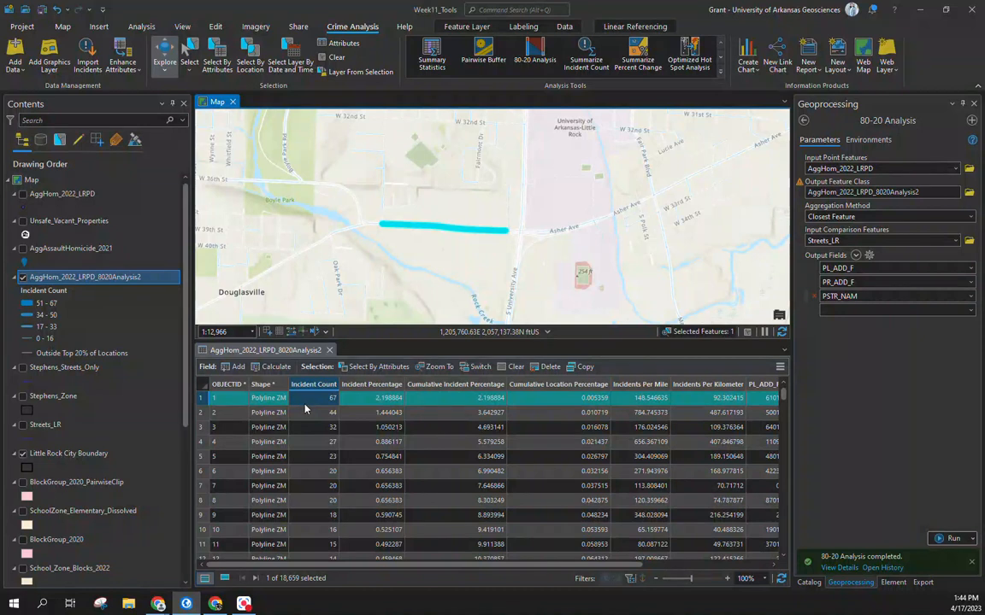
{"action": "mouse_move", "coordinate": [323, 404]}
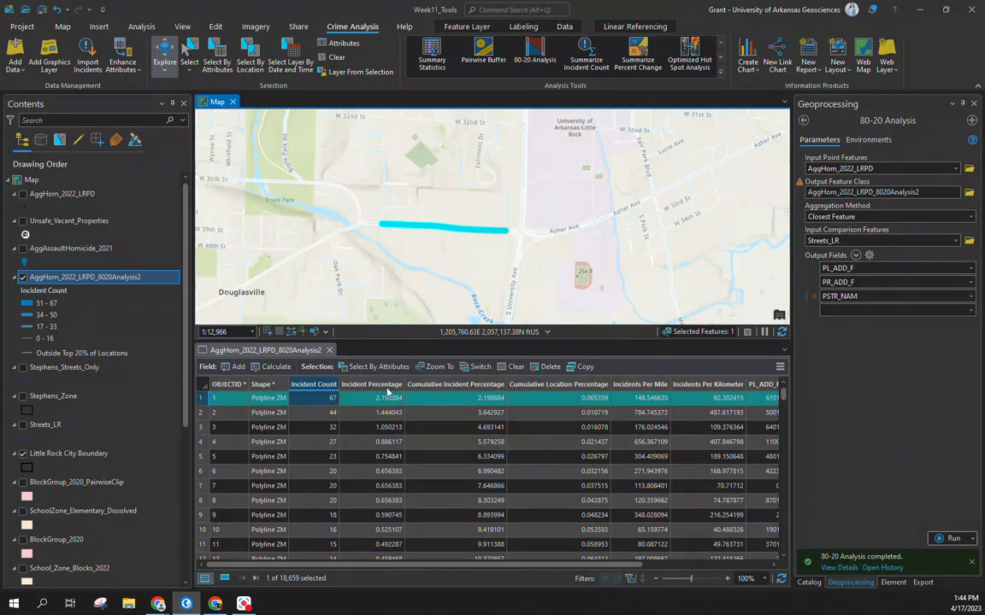
{"action": "mouse_move", "coordinate": [371, 383]}
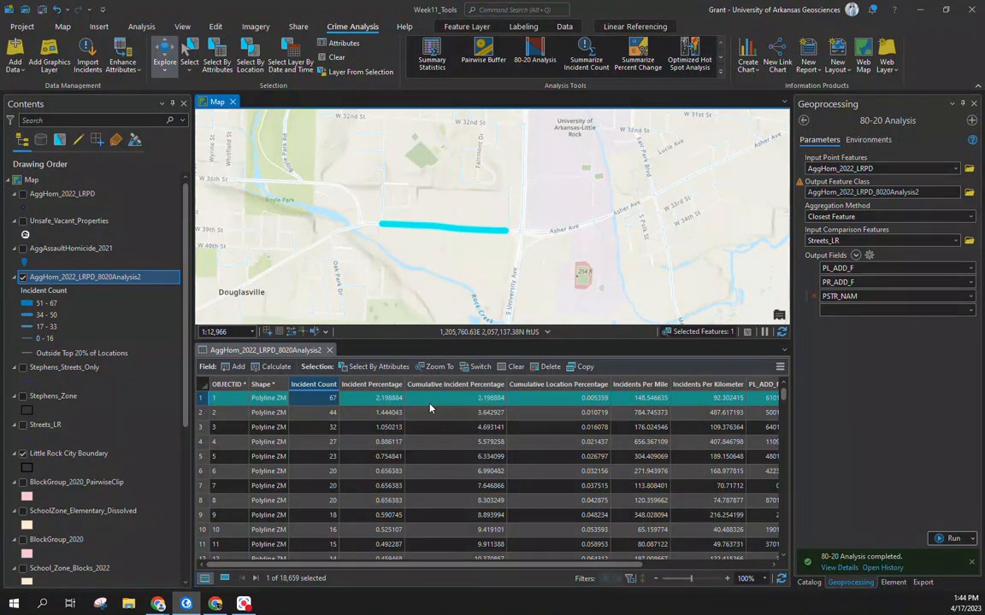
{"action": "mouse_move", "coordinate": [422, 396]}
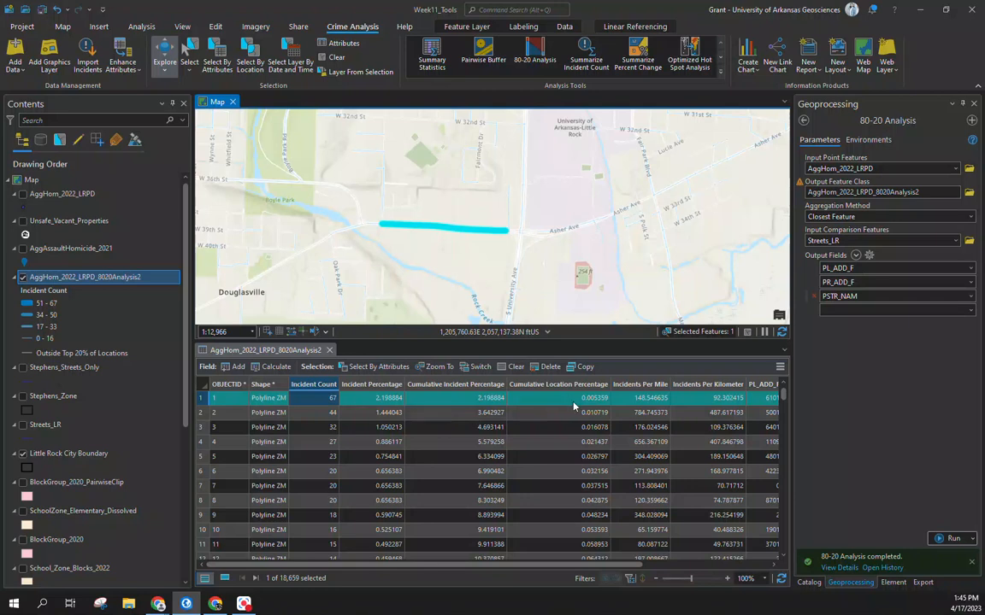
{"action": "mouse_move", "coordinate": [575, 405]}
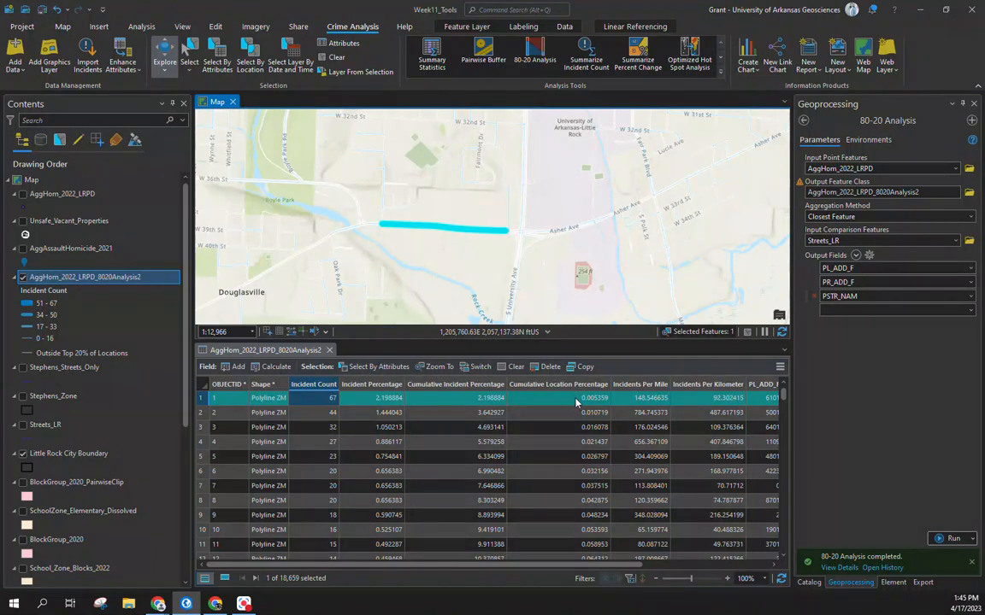
{"action": "mouse_move", "coordinate": [564, 395]}
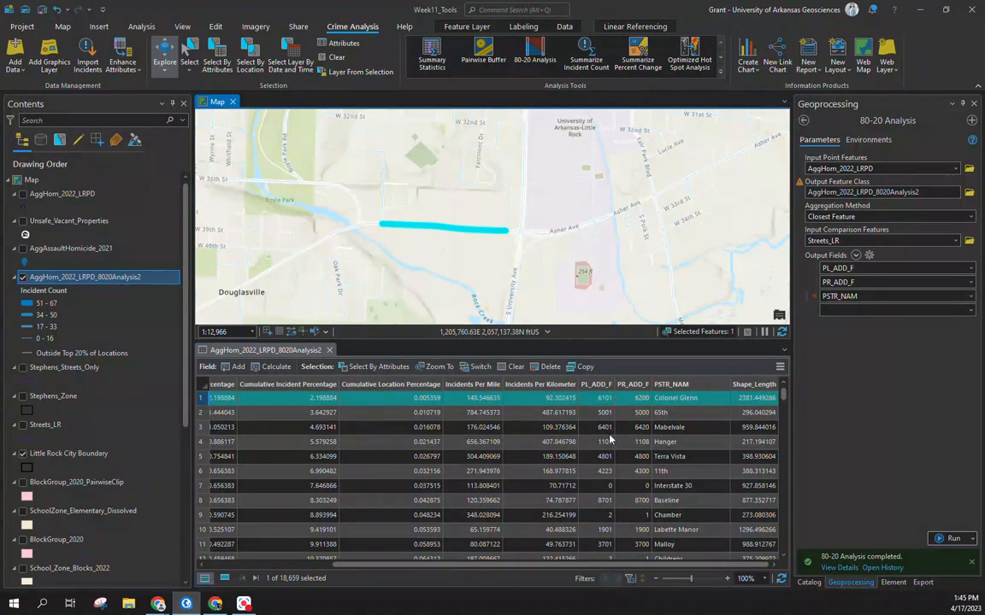
{"action": "mouse_move", "coordinate": [594, 395]}
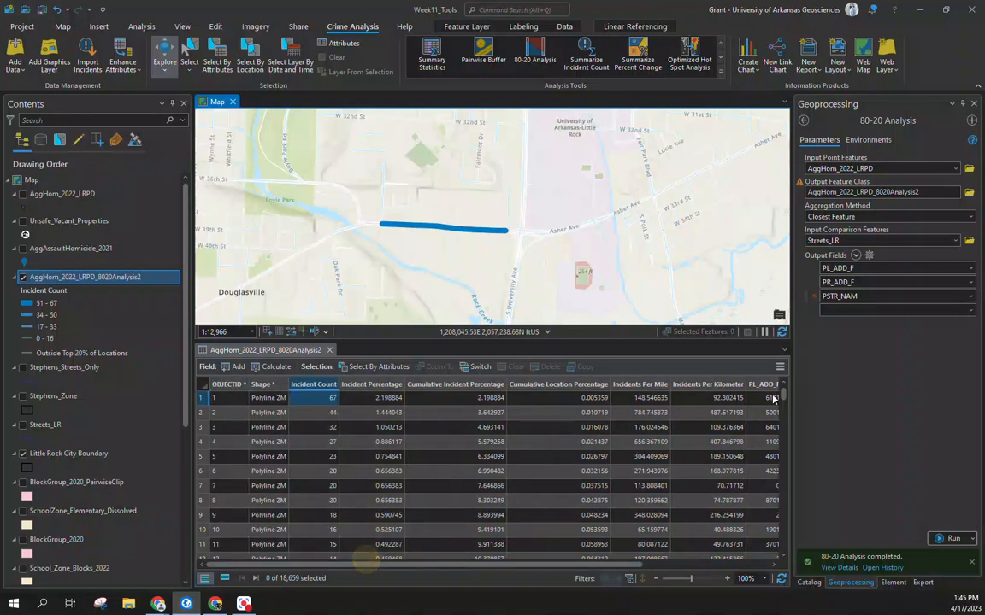
Clear the selection and scroll to where Incident Count drops from 2 to 1.
{"action": "left_click", "coordinate": [81, 352]}
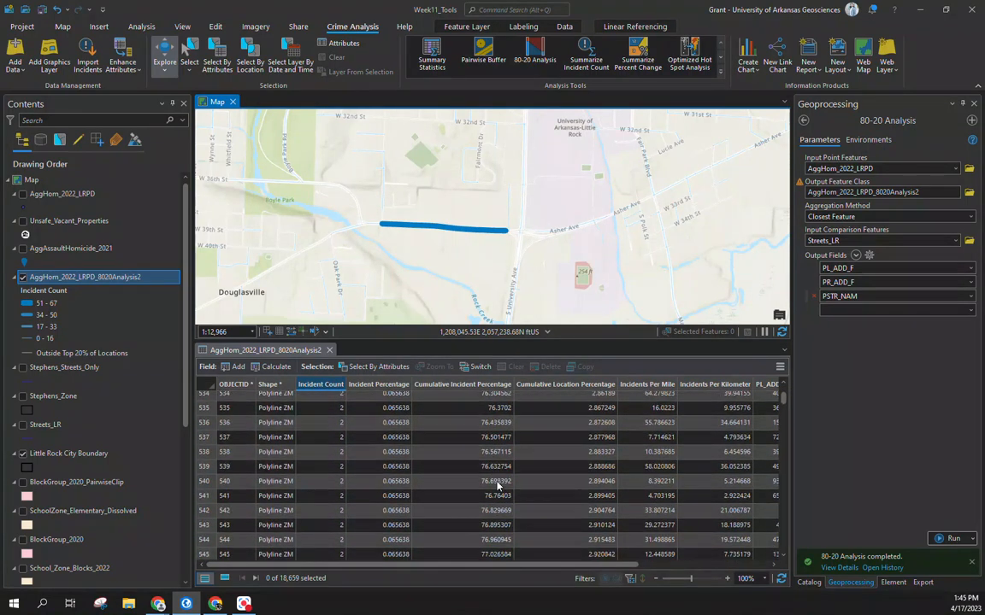
{"action": "scroll", "scroll_direction": "down", "scroll_amount": 3}
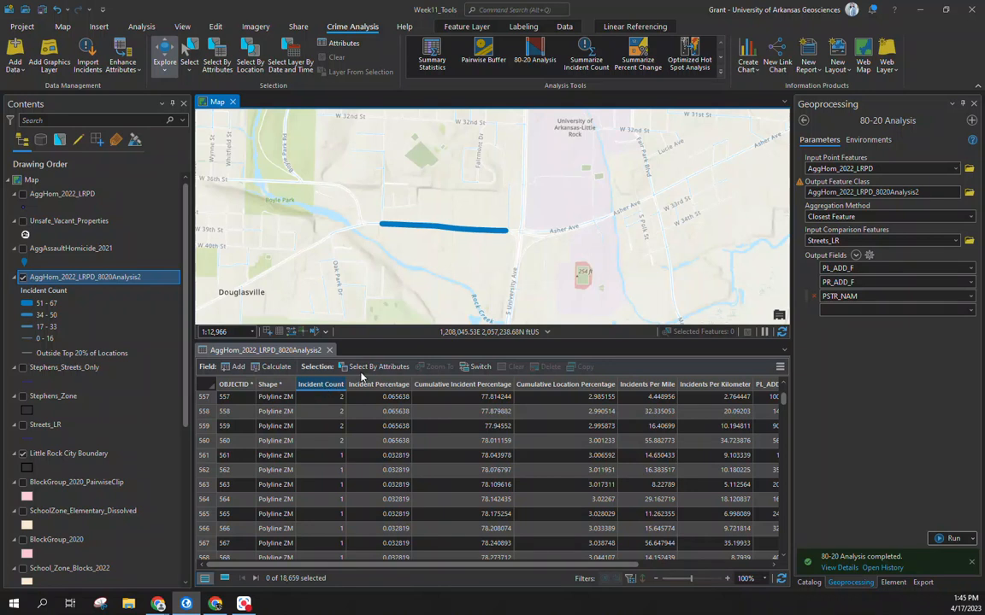
Select By Attributes where Incident Count is greater than or equal to 2.
{"action": "left_click", "coordinate": [378, 366]}
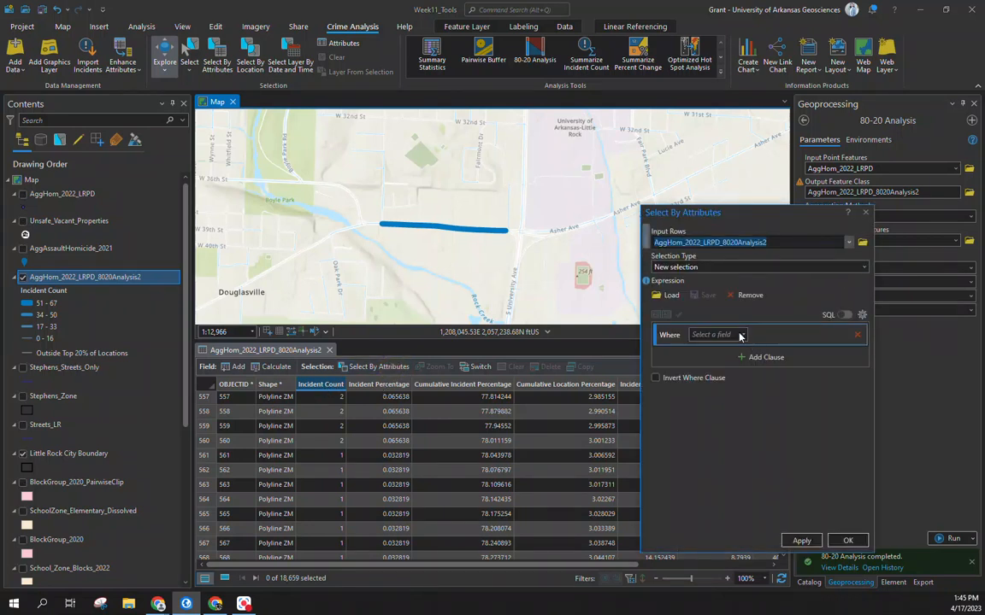
{"action": "left_click", "coordinate": [713, 335]}
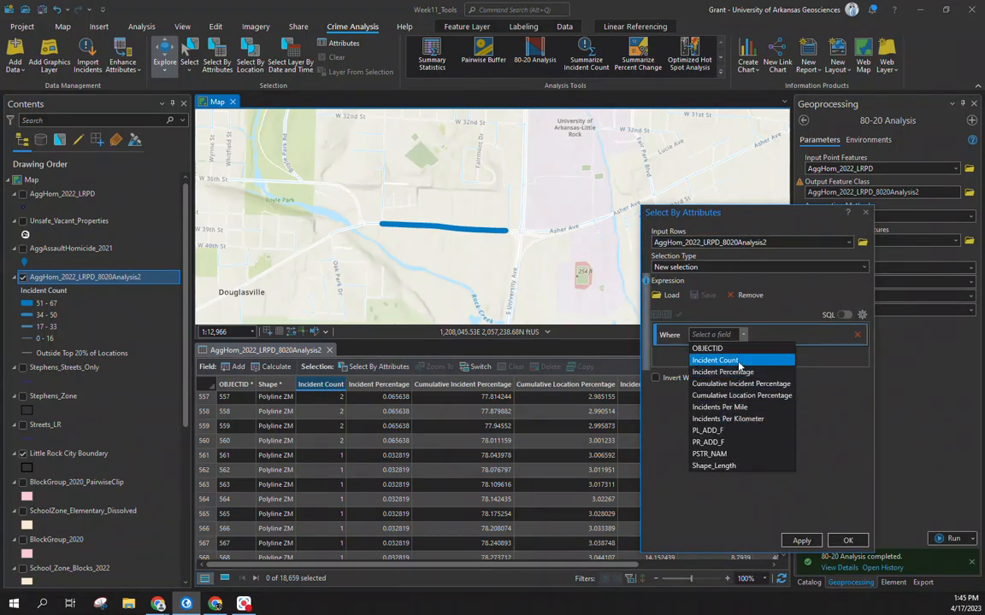
{"action": "left_click", "coordinate": [715, 360]}
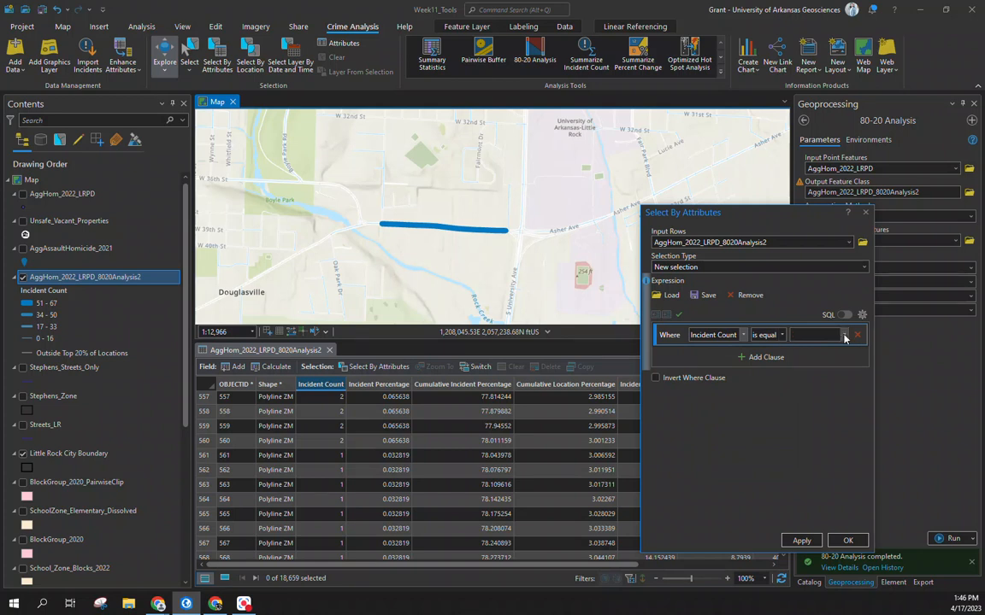
{"action": "left_click", "coordinate": [769, 334]}
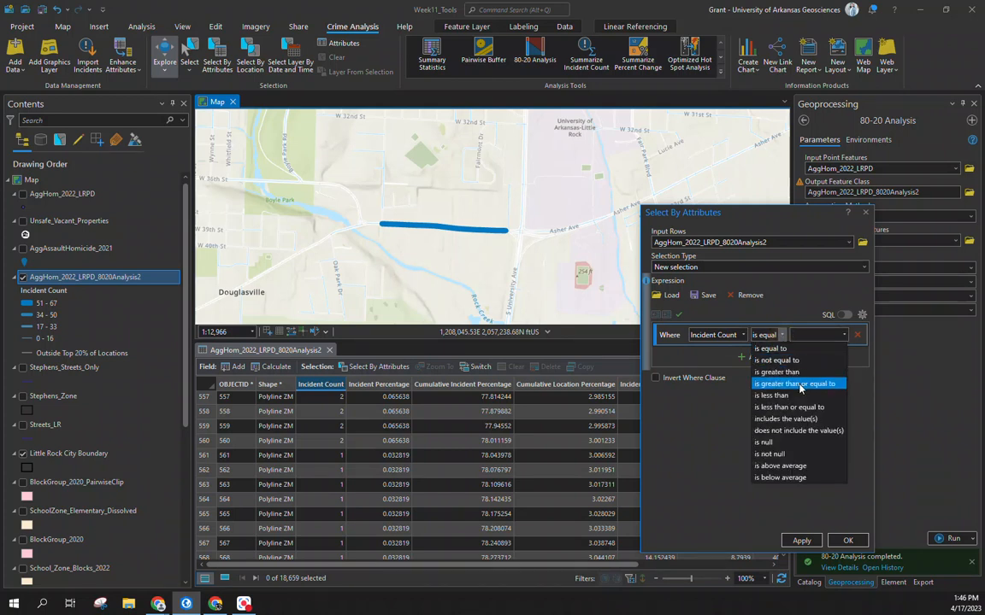
{"action": "left_click", "coordinate": [794, 383]}
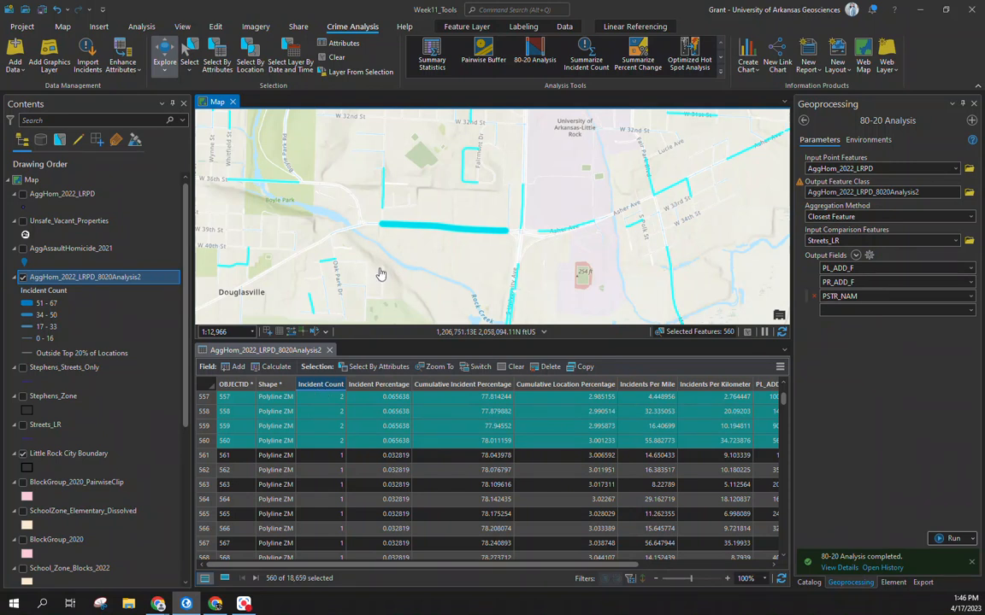
Zoom out to the whole city boundary to view the 560 selected segments.
{"action": "scroll", "scroll_direction": "down", "scroll_amount": 3}
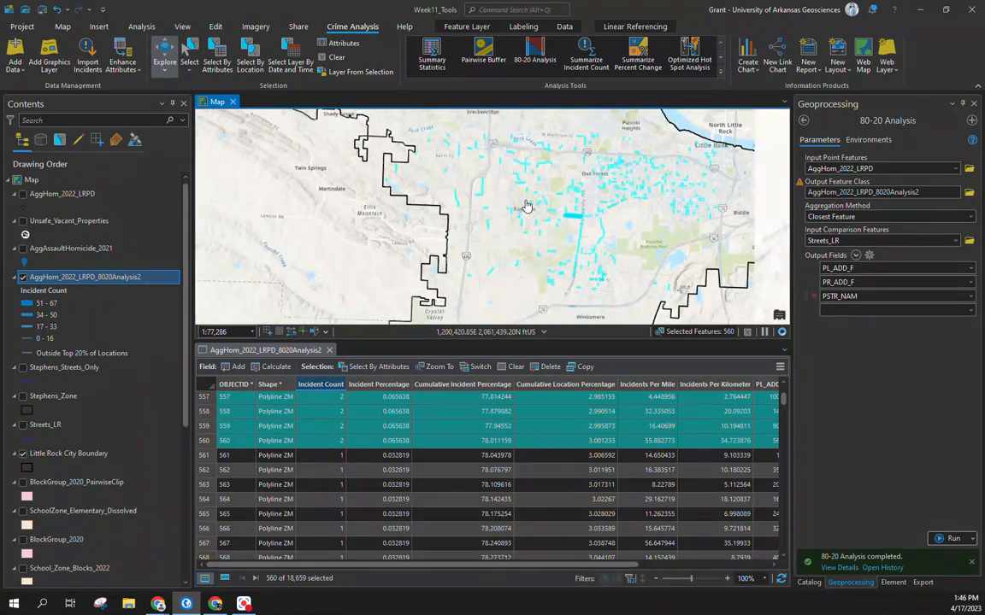
{"action": "scroll", "scroll_direction": "down", "scroll_amount": 3}
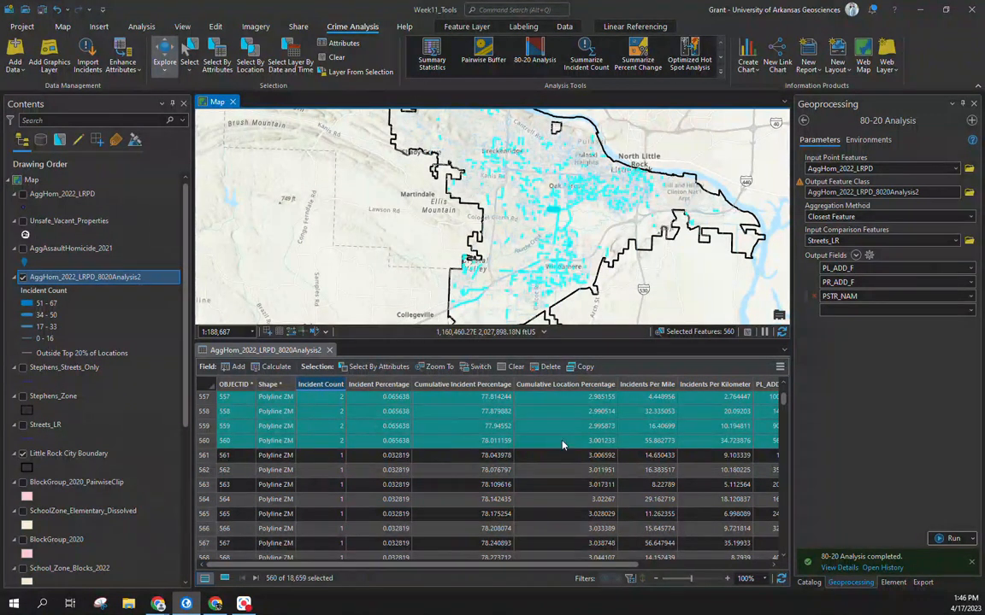
{"action": "mouse_move", "coordinate": [555, 445]}
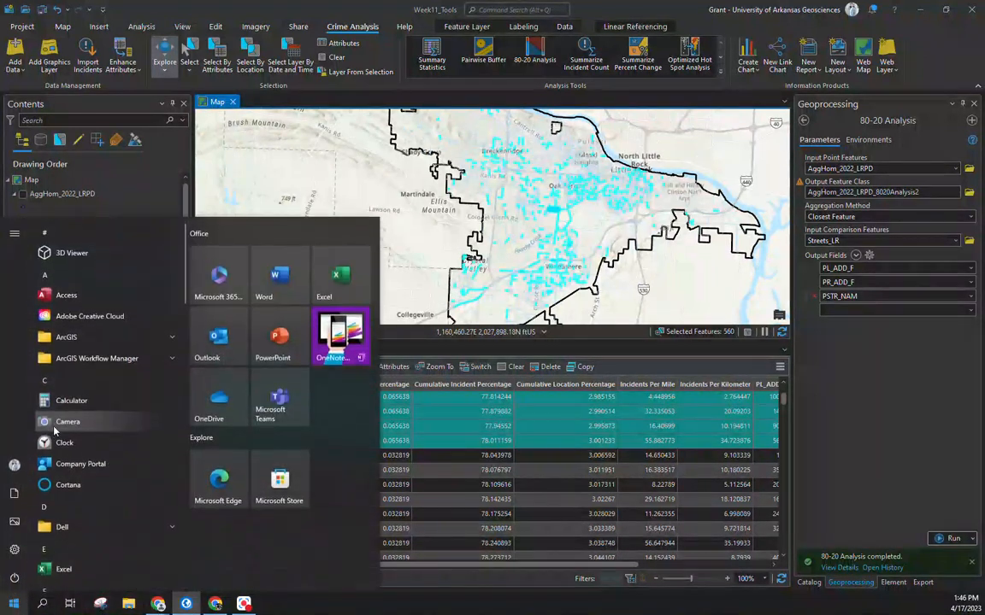
{"action": "mouse_move", "coordinate": [72, 400]}
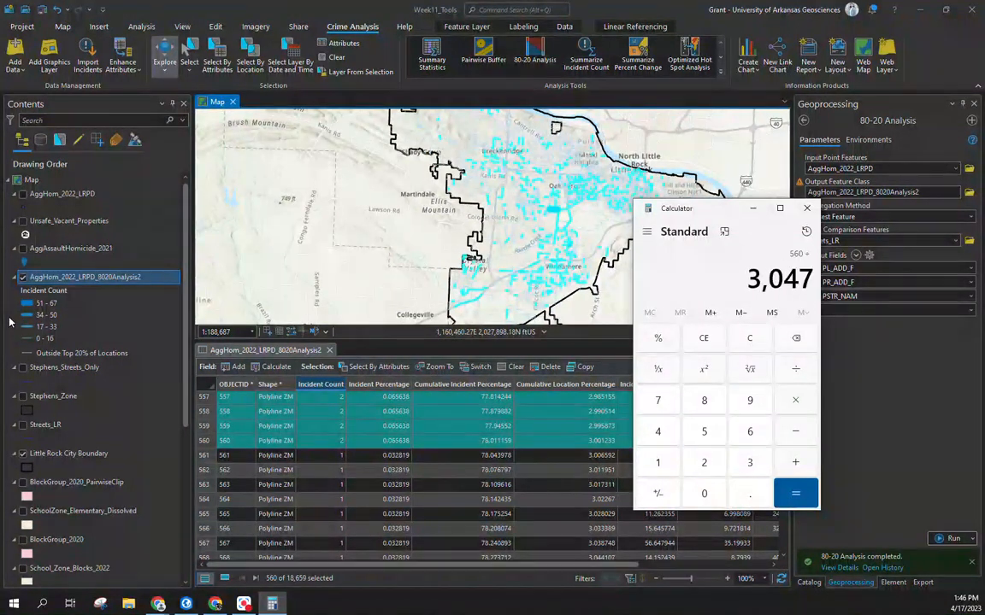
Compute 560 ÷ 3047 (about 0.184) in Calculator, then close it.
{"action": "left_click", "coordinate": [794, 494]}
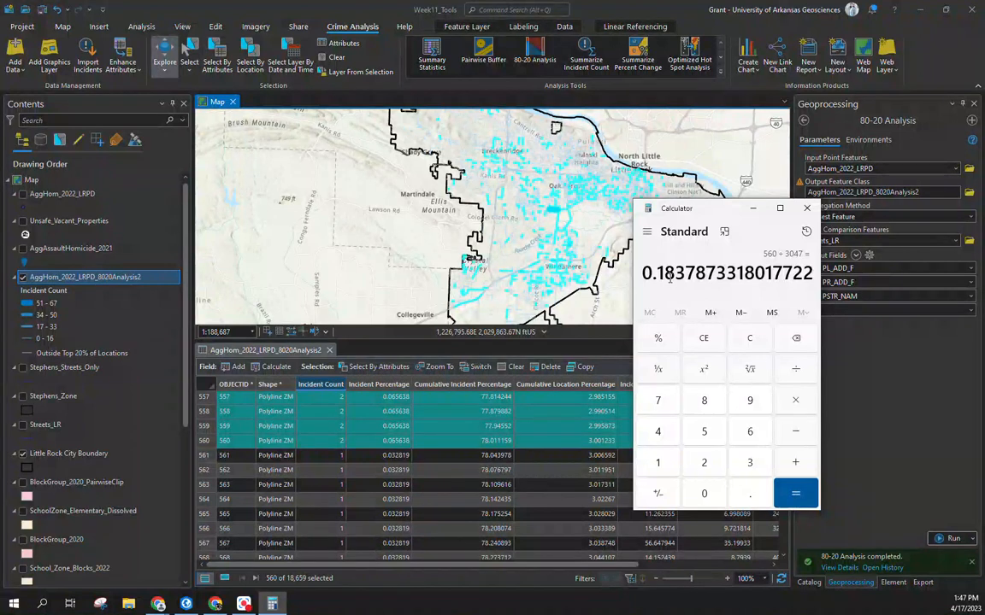
{"action": "left_click", "coordinate": [805, 208]}
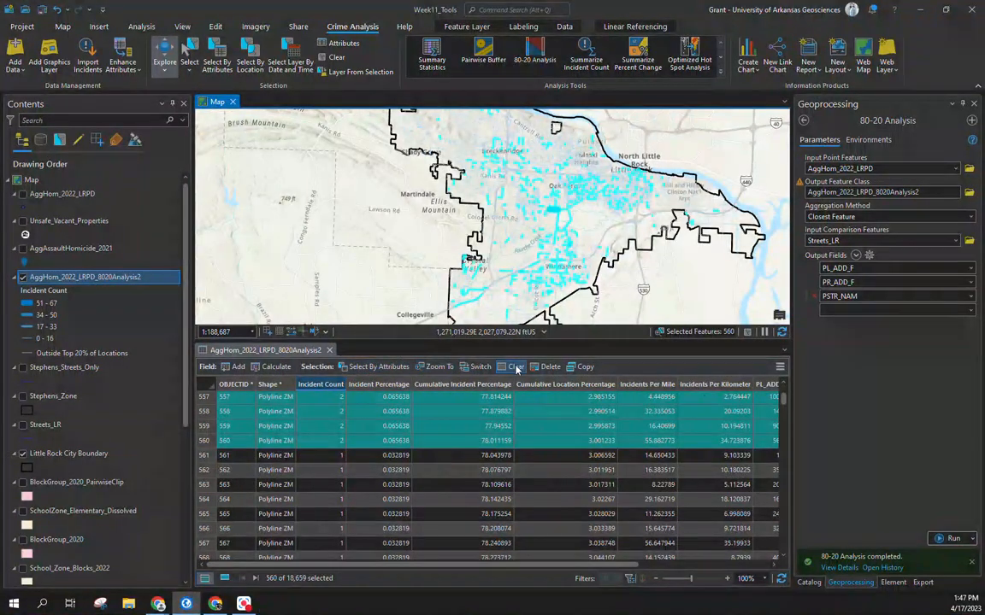
Select segments with Incident Count ≥ 10 (42 segments) and view histogram statistics averaging about 15.8.
{"action": "left_click", "coordinate": [373, 366]}
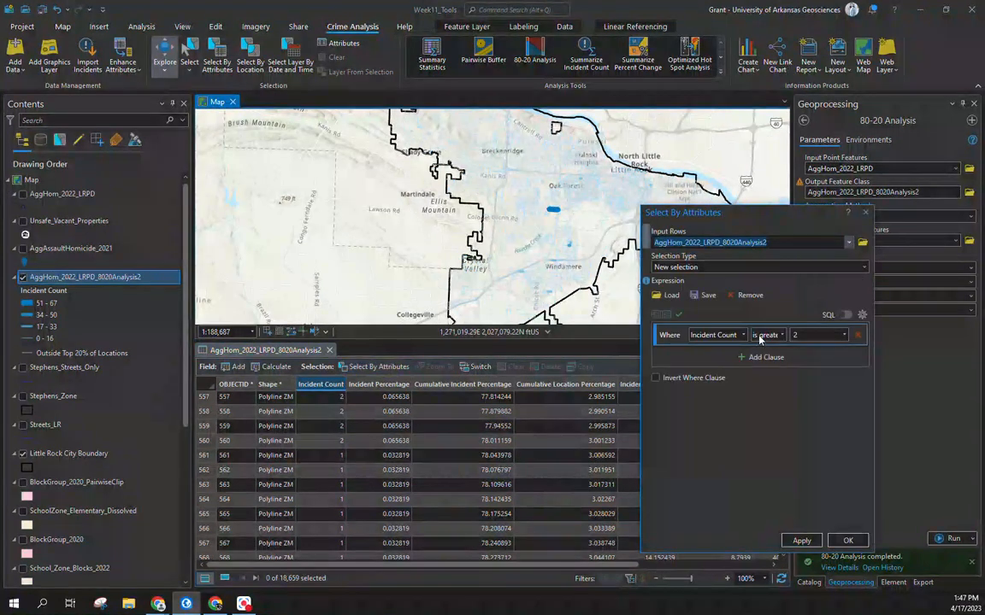
{"action": "left_click", "coordinate": [843, 334]}
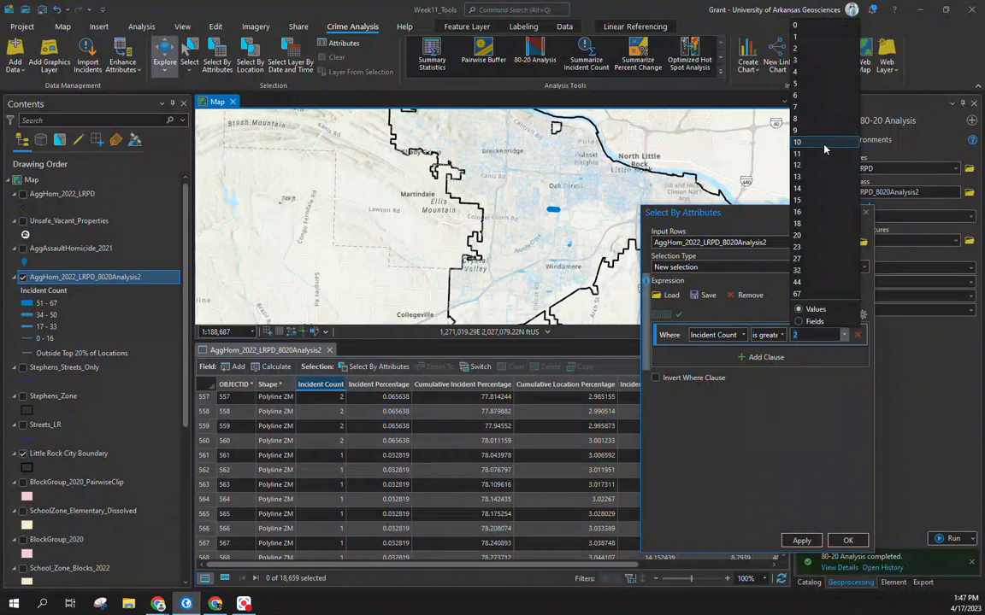
{"action": "left_click", "coordinate": [796, 142]}
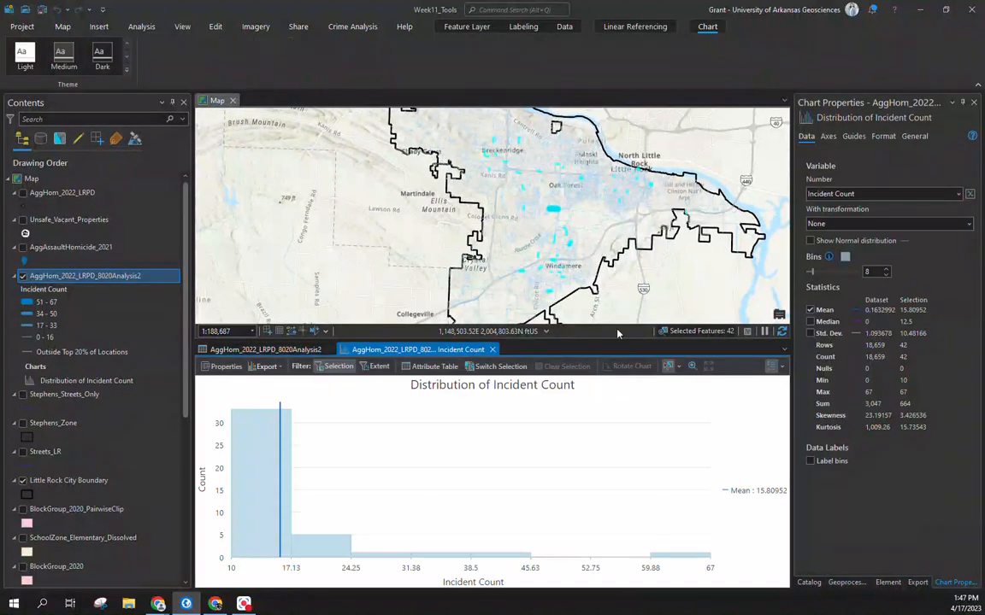
{"action": "left_click", "coordinate": [868, 391]}
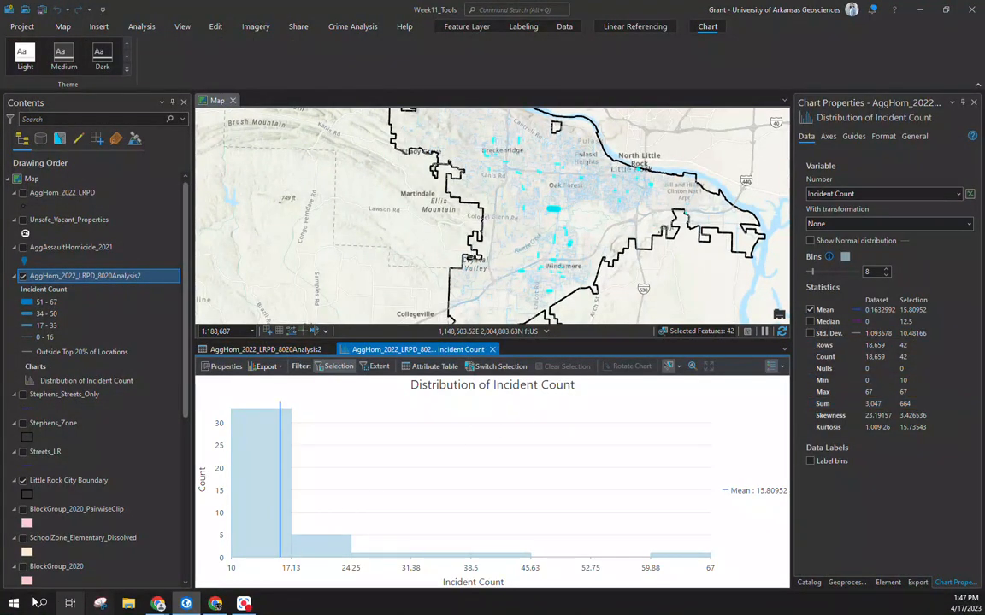
Divide 664 by 3,047 in Calculator (about 0.218), then close Calculator.
{"action": "left_click", "coordinate": [13, 605]}
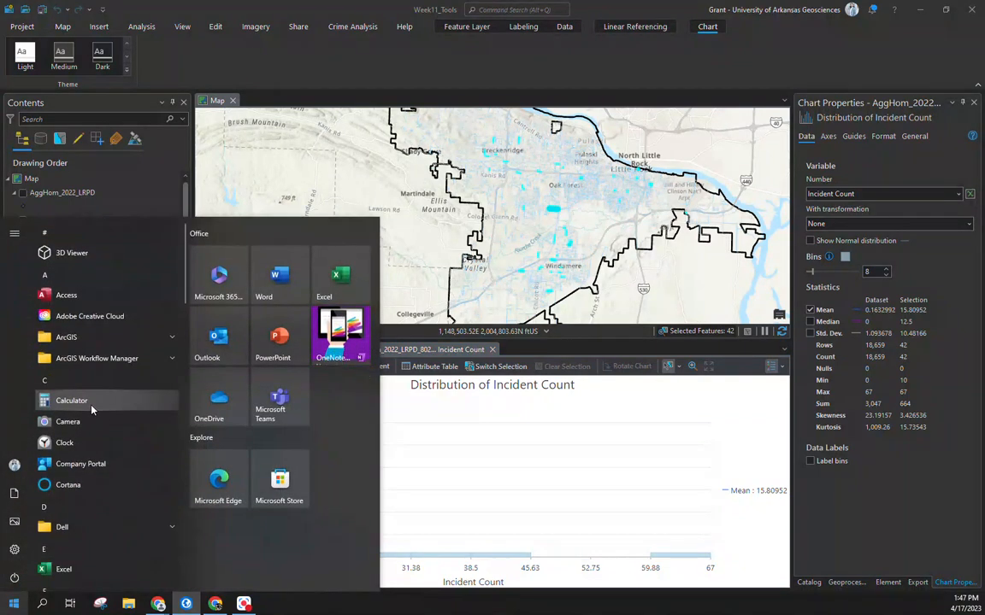
{"action": "left_click", "coordinate": [72, 400]}
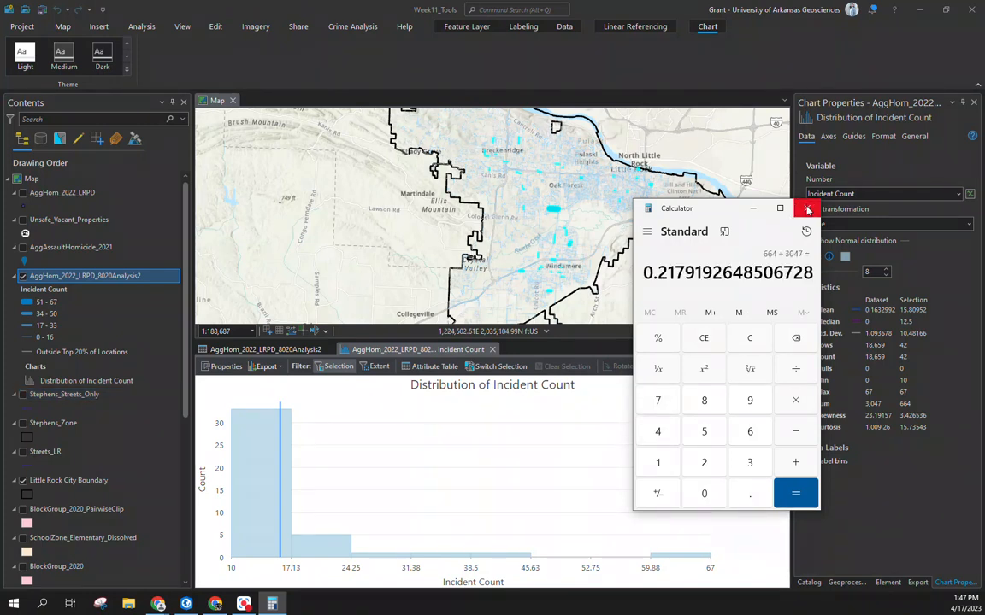
{"action": "mouse_move", "coordinate": [807, 209]}
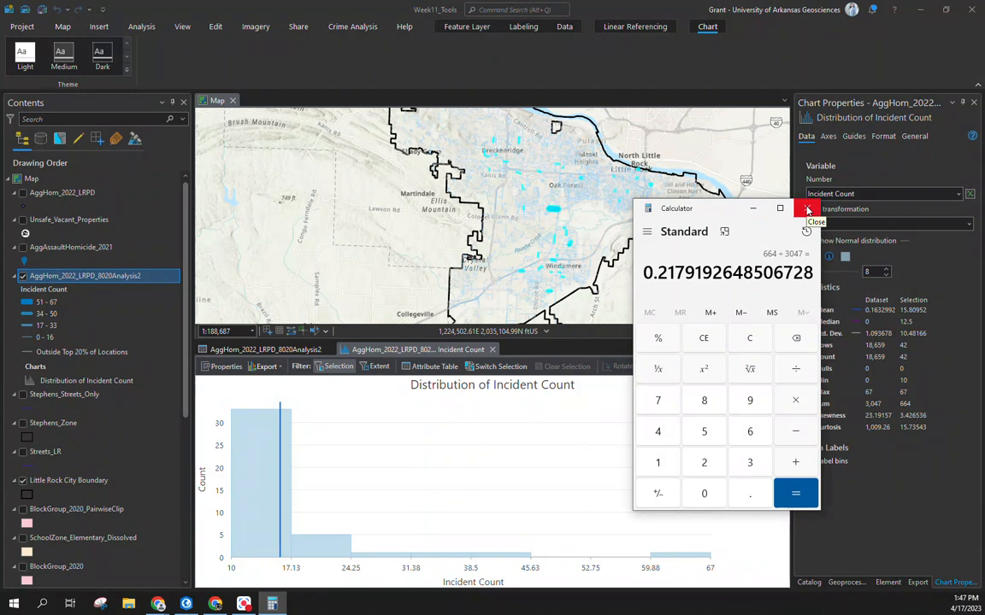
{"action": "left_click", "coordinate": [807, 209]}
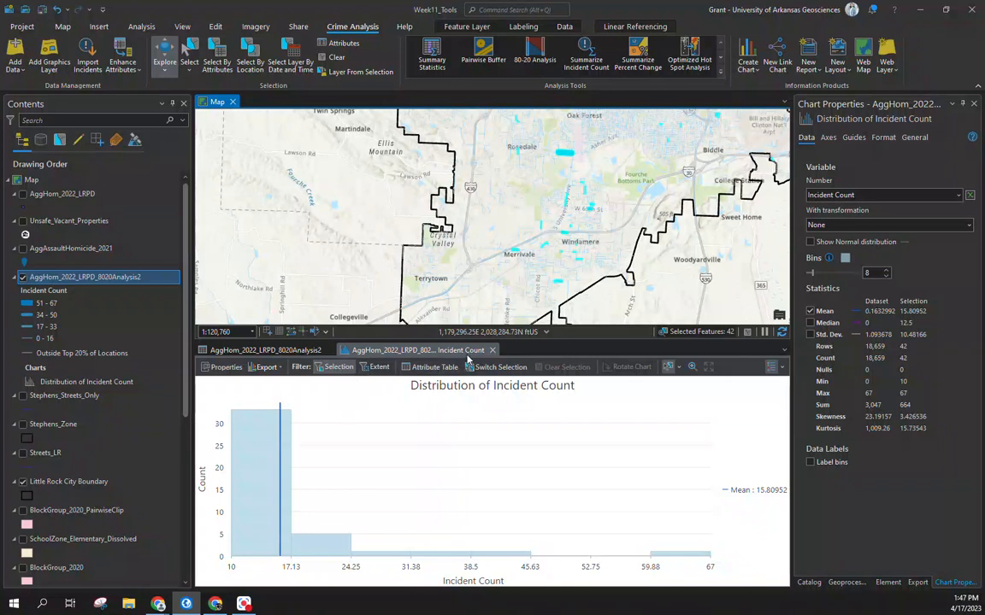
Scroll through the 42 selected rows in the attribute table, then expand the Crime Analysis tools gallery.
{"action": "left_click", "coordinate": [266, 350]}
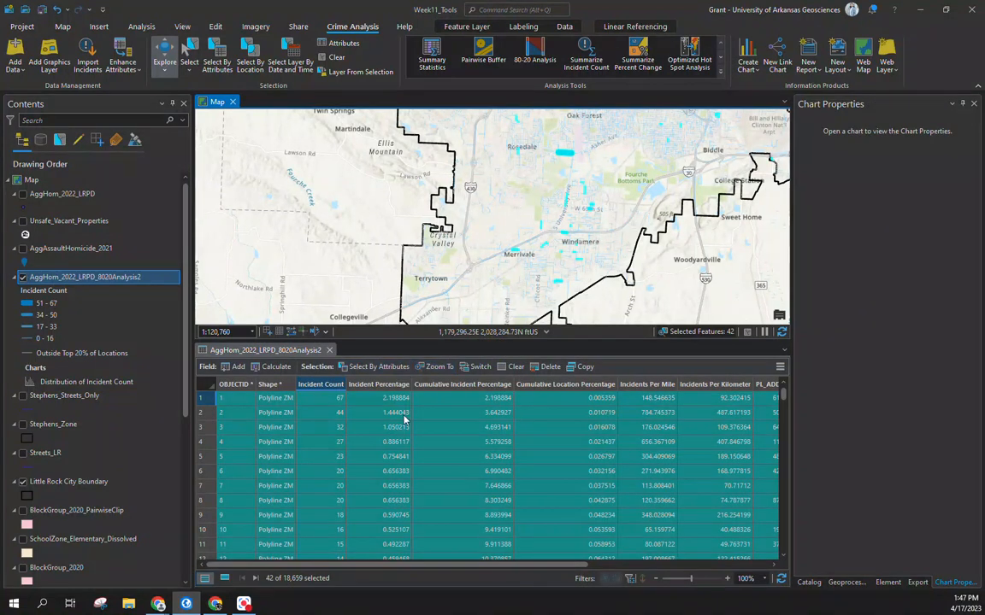
{"action": "scroll", "scroll_direction": "down", "scroll_amount": 3}
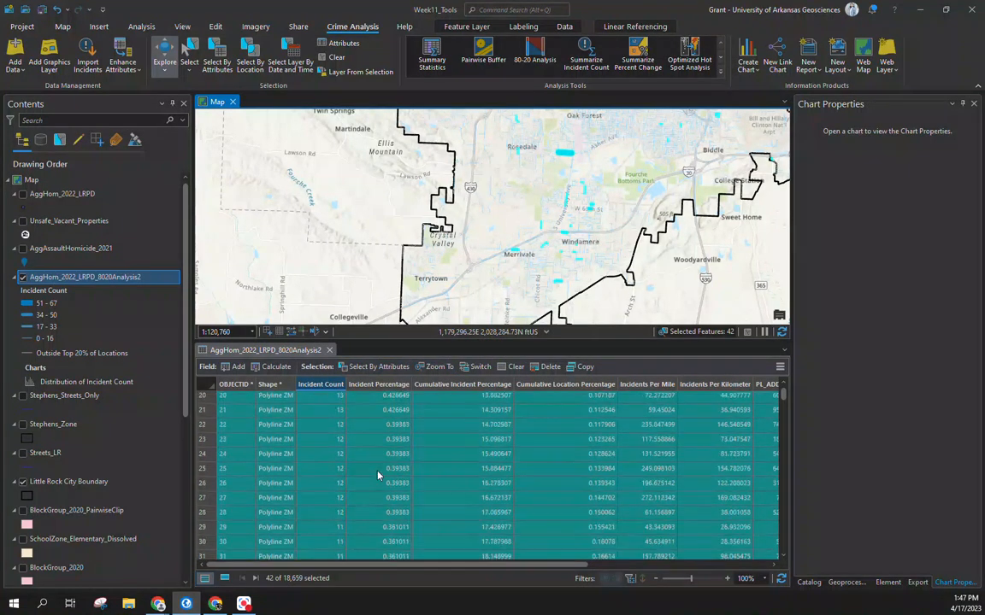
{"action": "scroll", "scroll_direction": "down", "scroll_amount": 3}
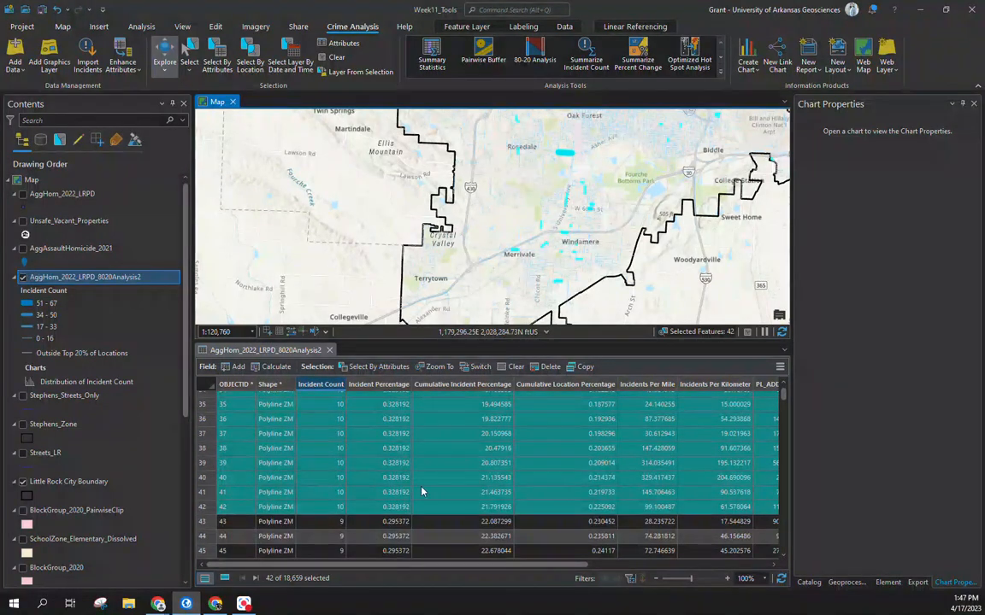
{"action": "mouse_move", "coordinate": [490, 510]}
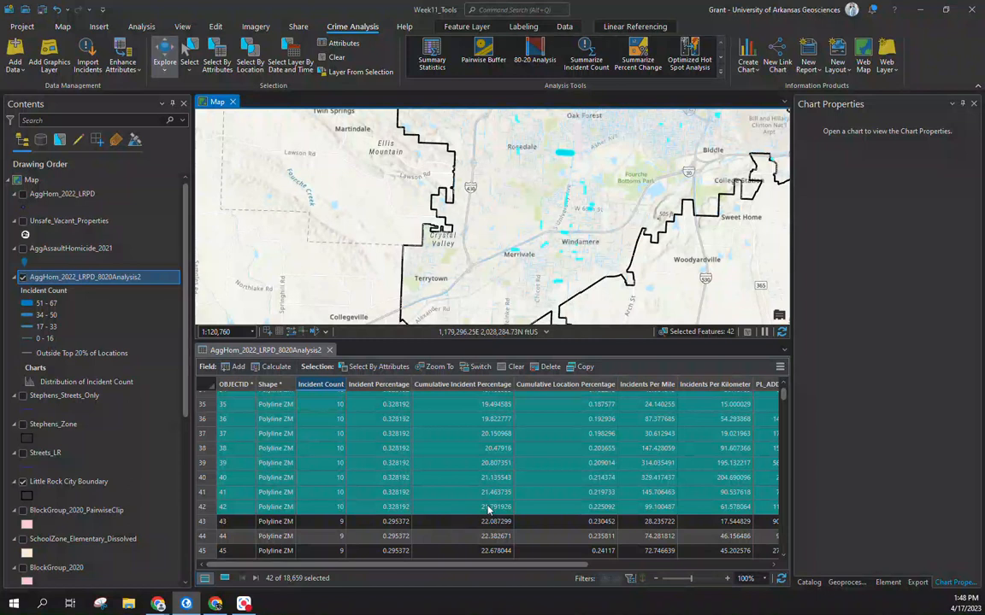
{"action": "mouse_move", "coordinate": [454, 506]}
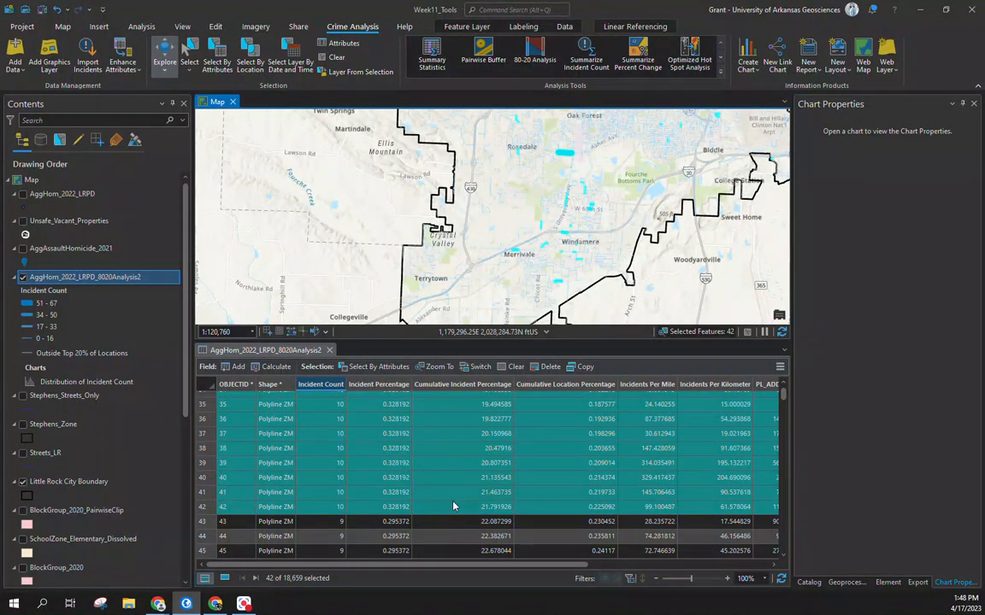
{"action": "mouse_move", "coordinate": [579, 507]}
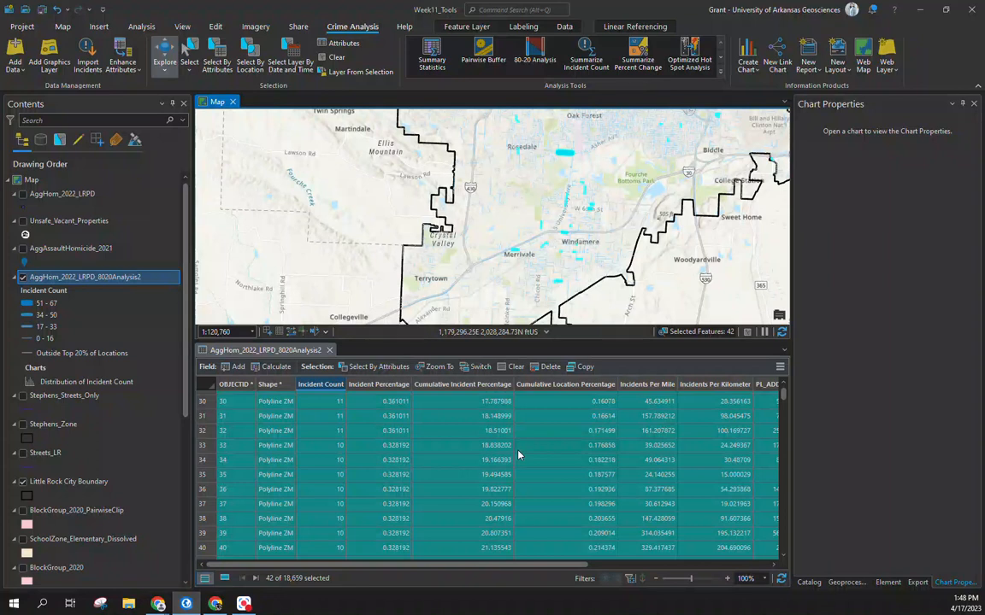
{"action": "scroll", "scroll_direction": "down", "scroll_amount": 3}
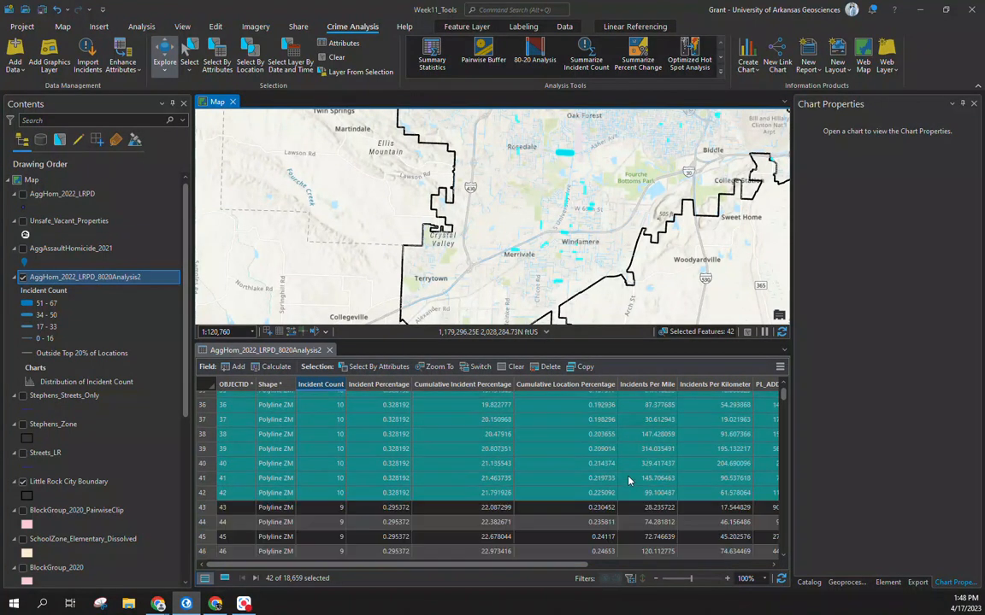
{"action": "scroll", "scroll_direction": "down", "scroll_amount": 3}
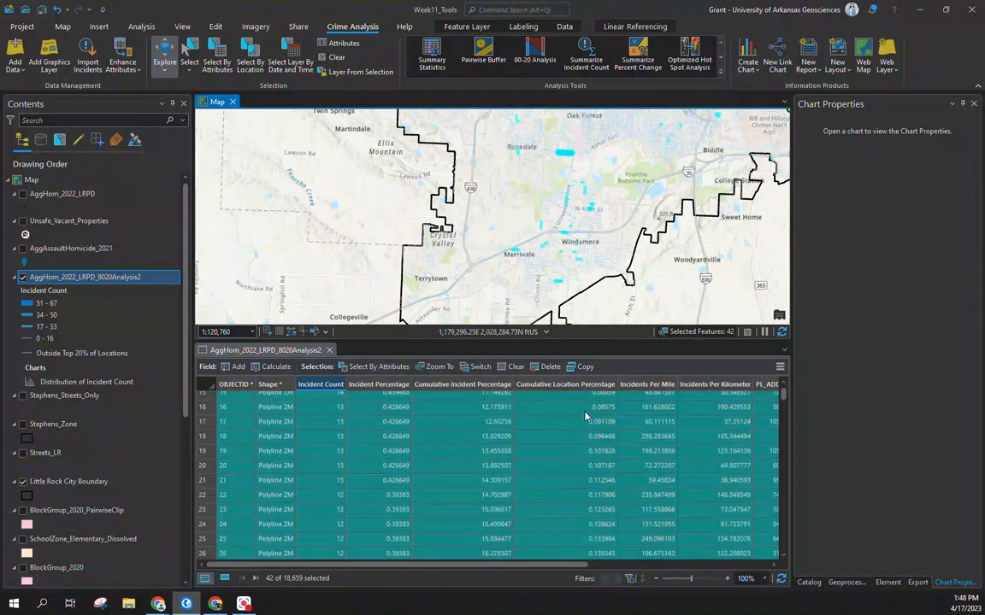
{"action": "mouse_move", "coordinate": [564, 416]}
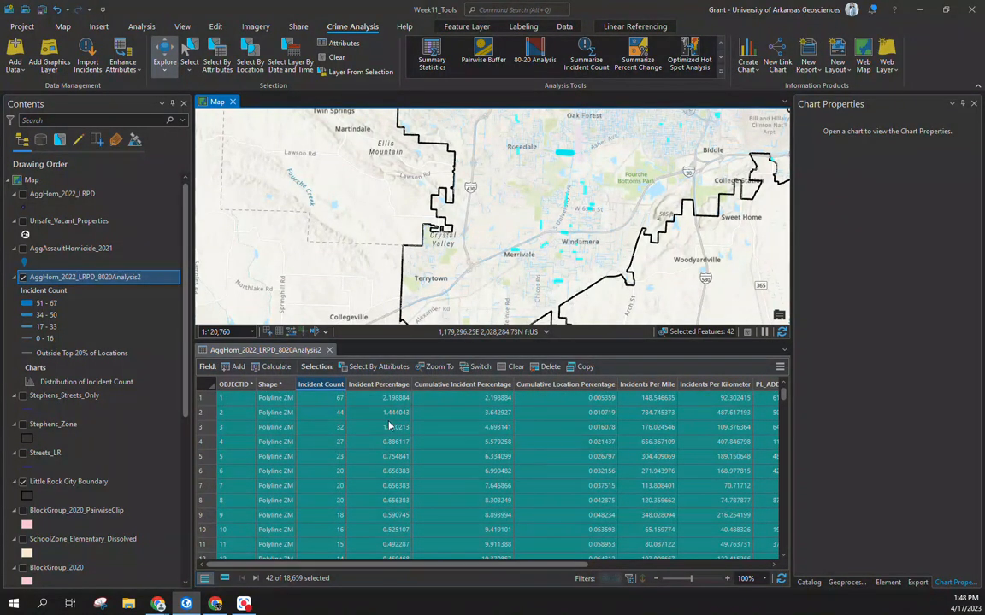
{"action": "mouse_move", "coordinate": [320, 384]}
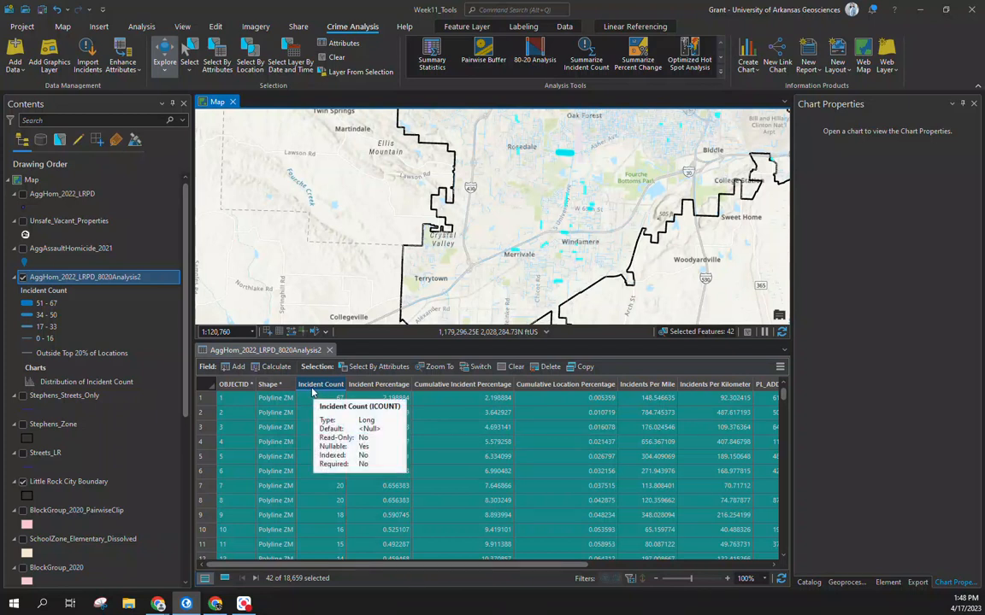
{"action": "mouse_move", "coordinate": [603, 393]}
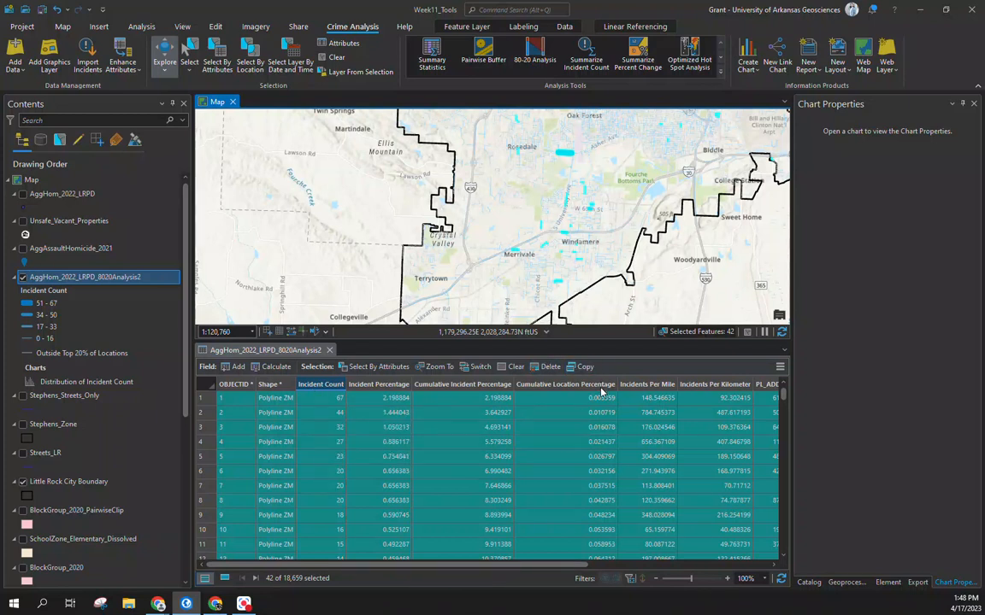
{"action": "mouse_move", "coordinate": [565, 384]}
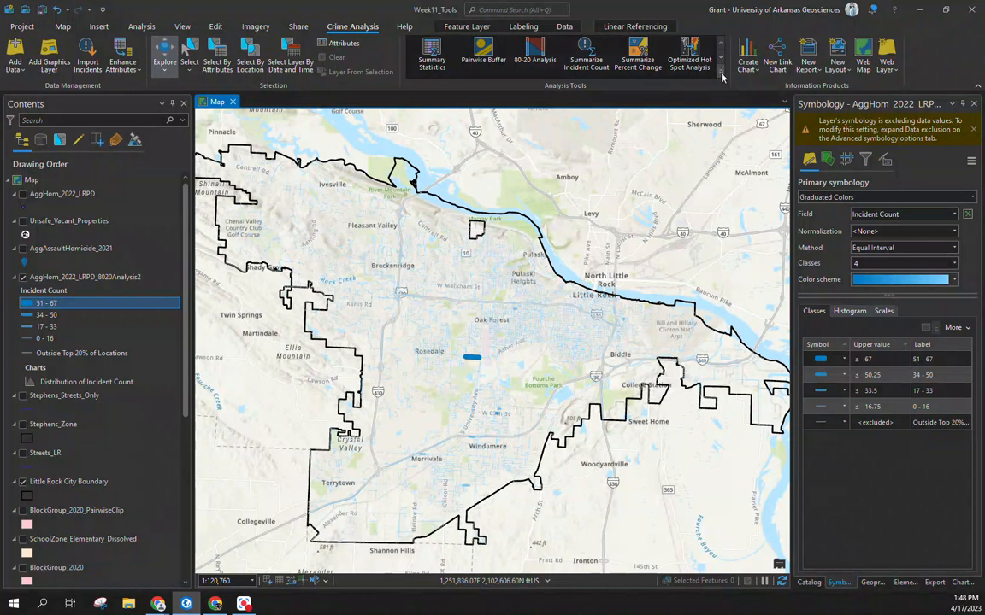
{"action": "left_click", "coordinate": [721, 77]}
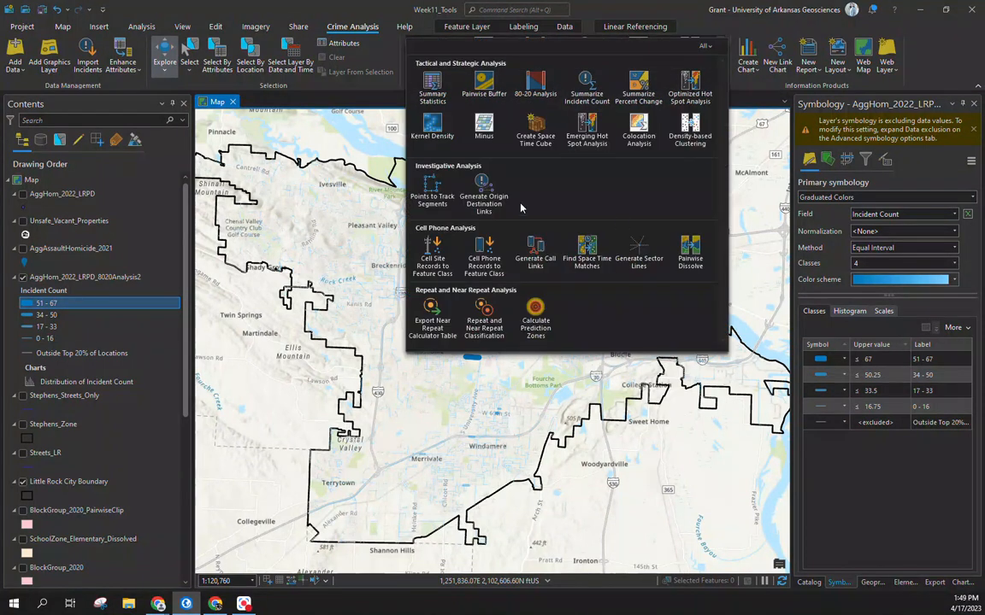
{"action": "mouse_move", "coordinate": [81, 158]}
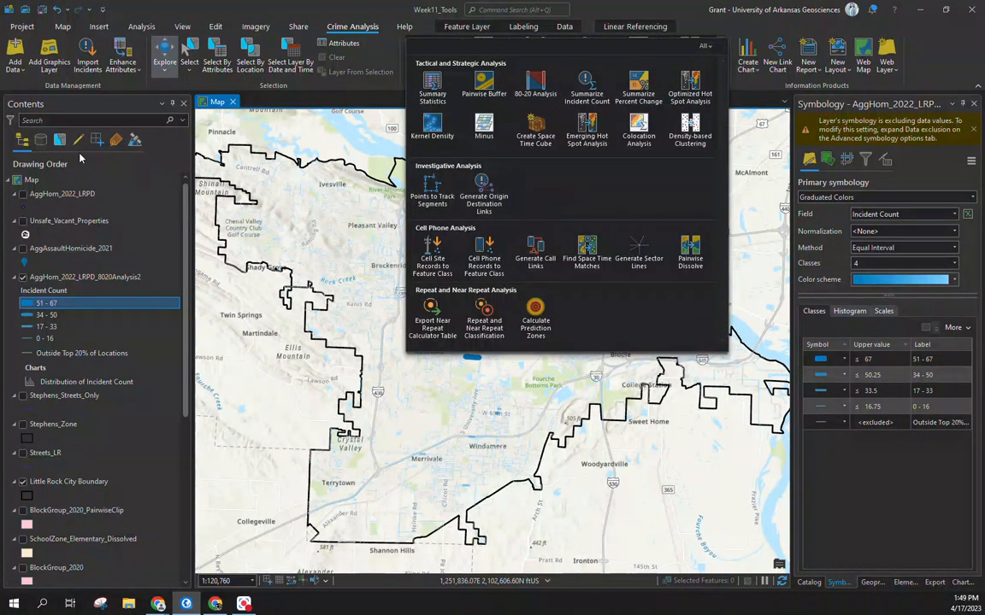